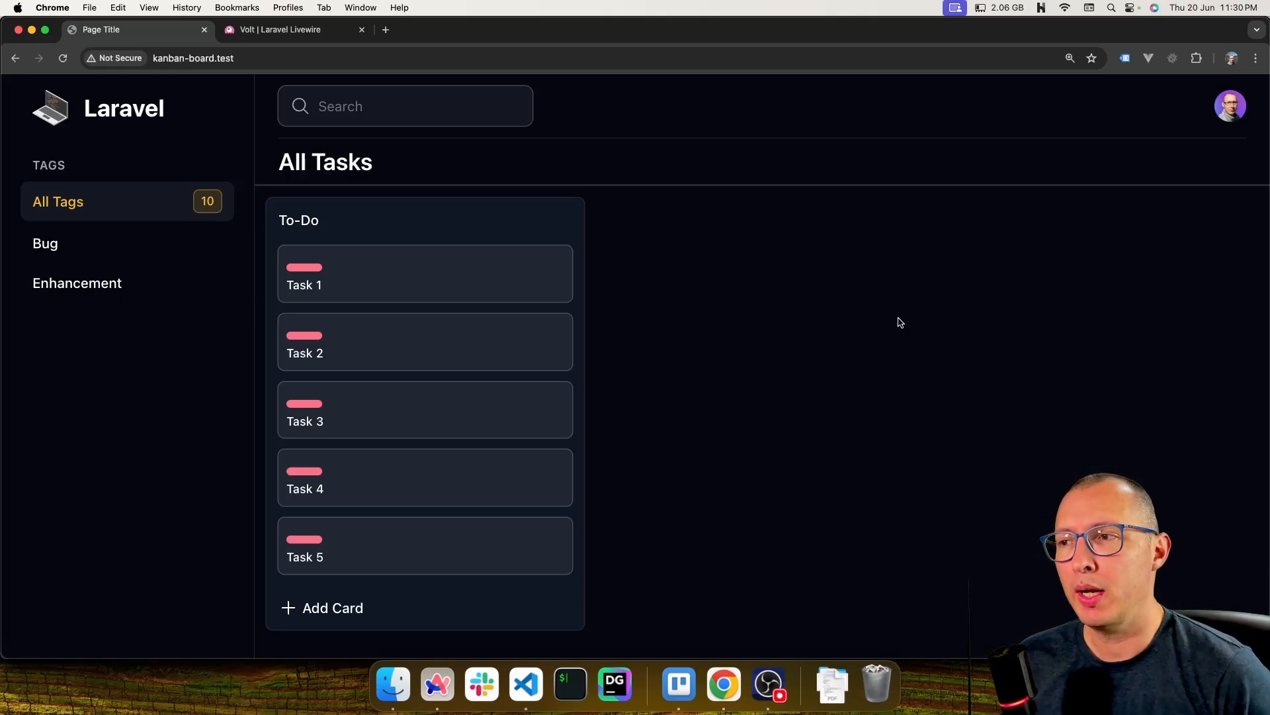
pyautogui.moveTo(845, 307)
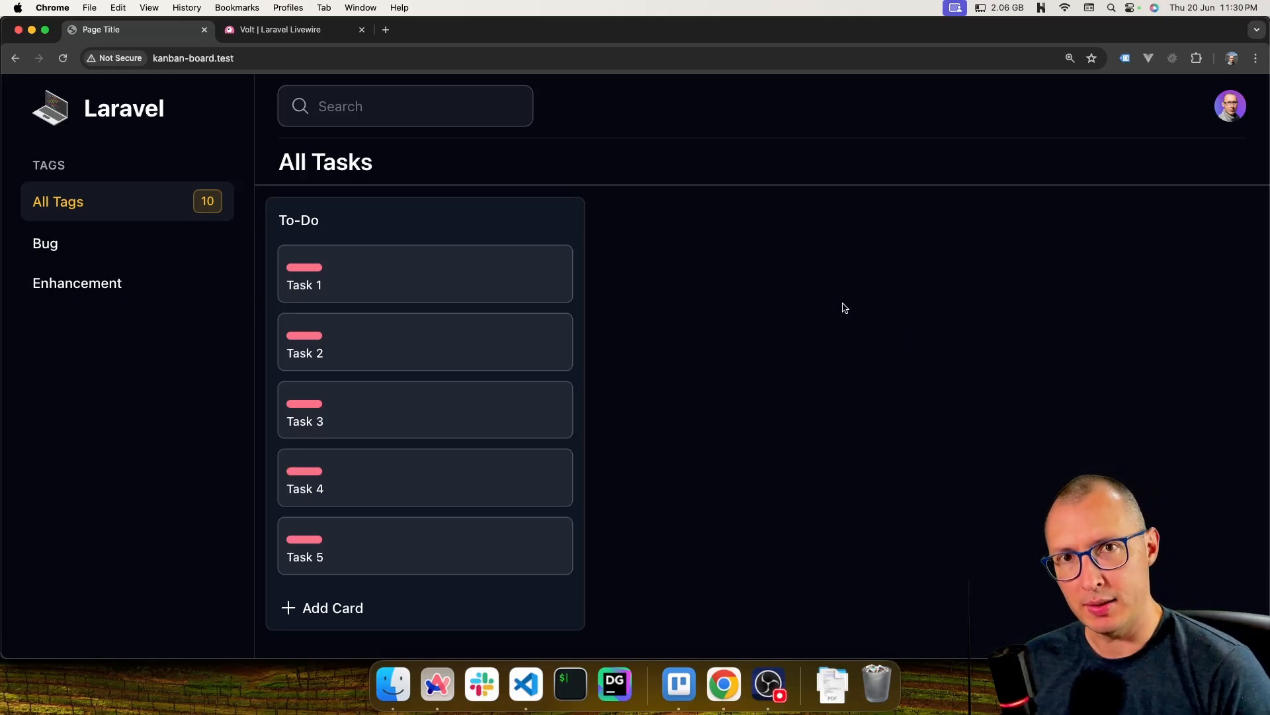
pyautogui.moveTo(597, 310)
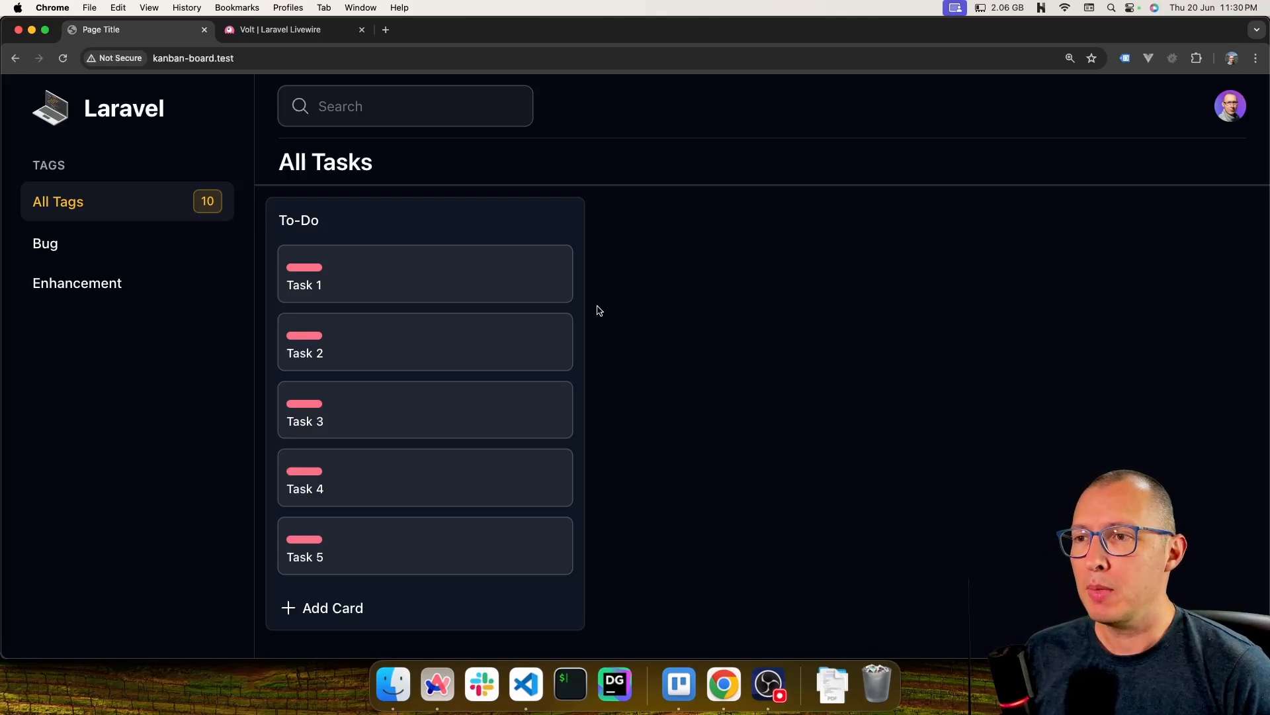
# Step: Open Task 1's edit dialog and cancel it with the description emptied
pyautogui.click(305, 285)
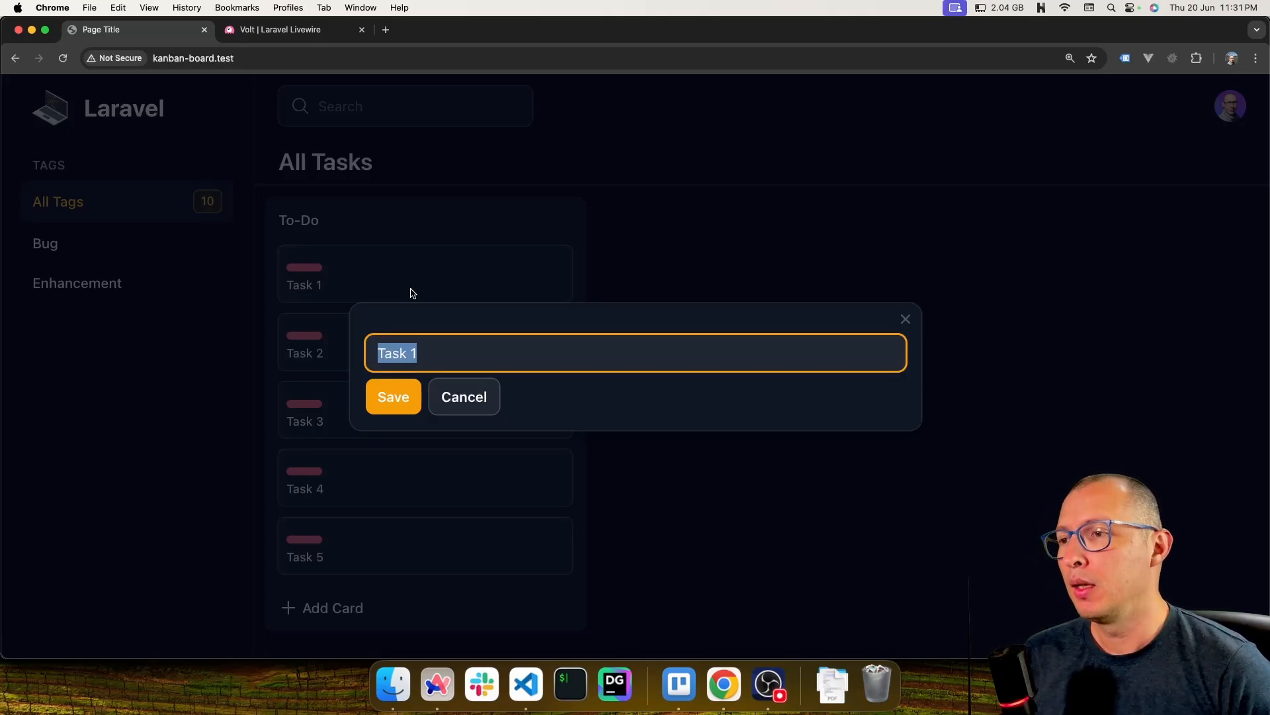
pyautogui.moveTo(451, 317)
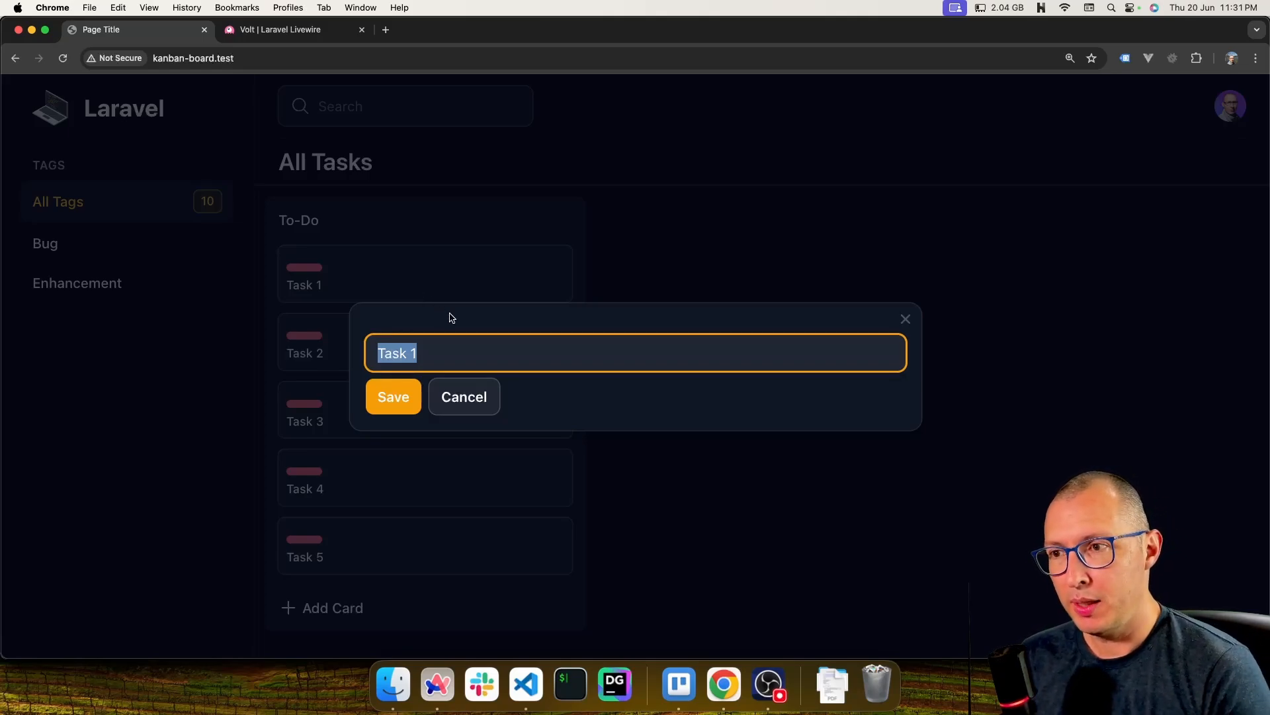
pyautogui.moveTo(499, 359)
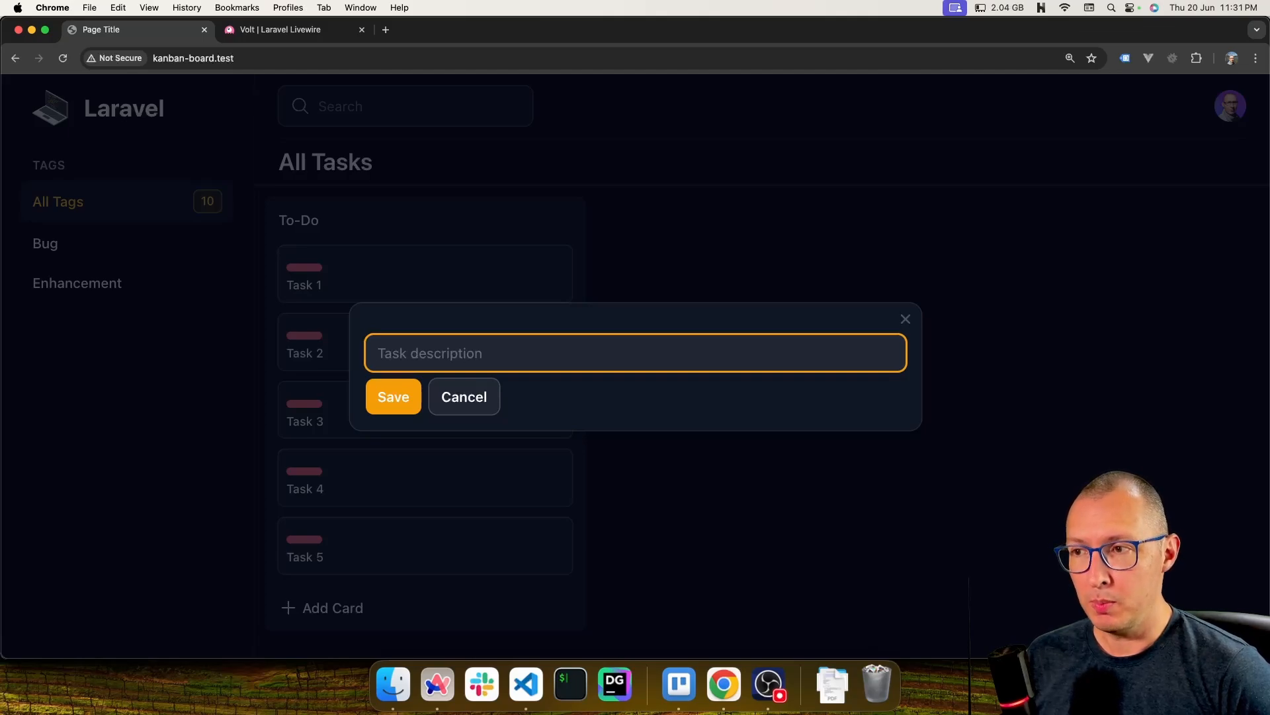
pyautogui.moveTo(560, 394)
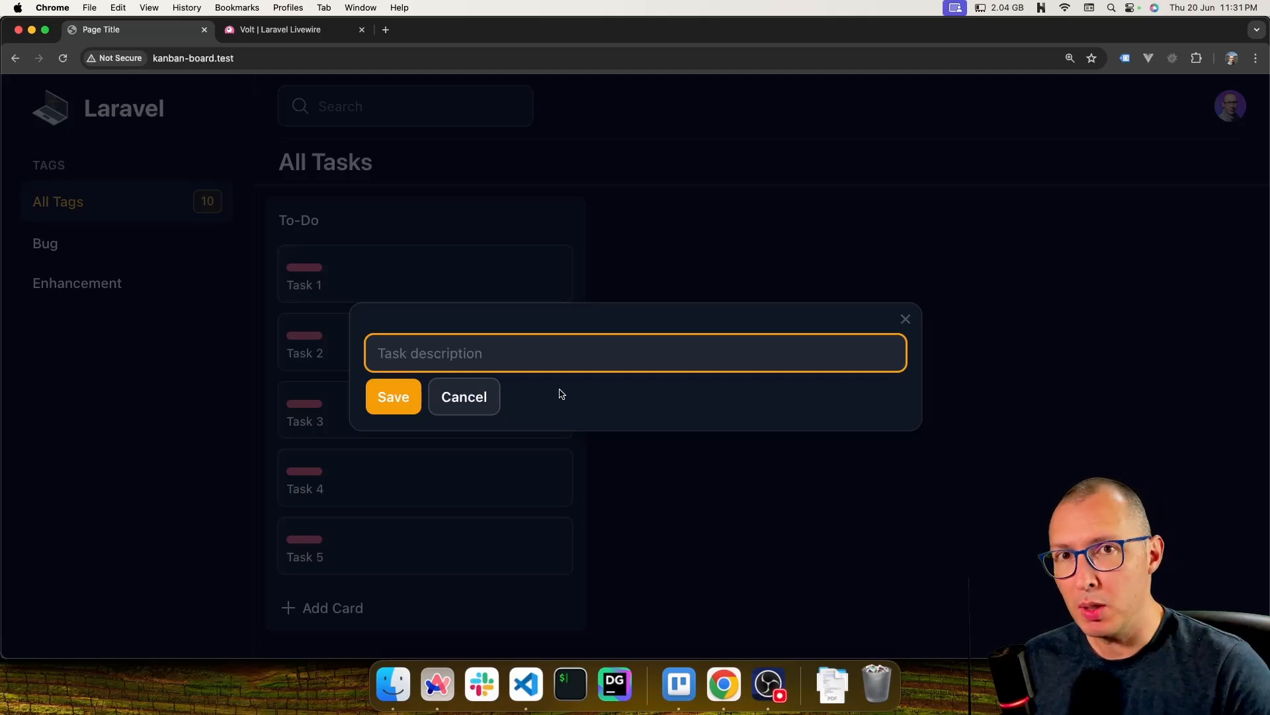
pyautogui.click(464, 397)
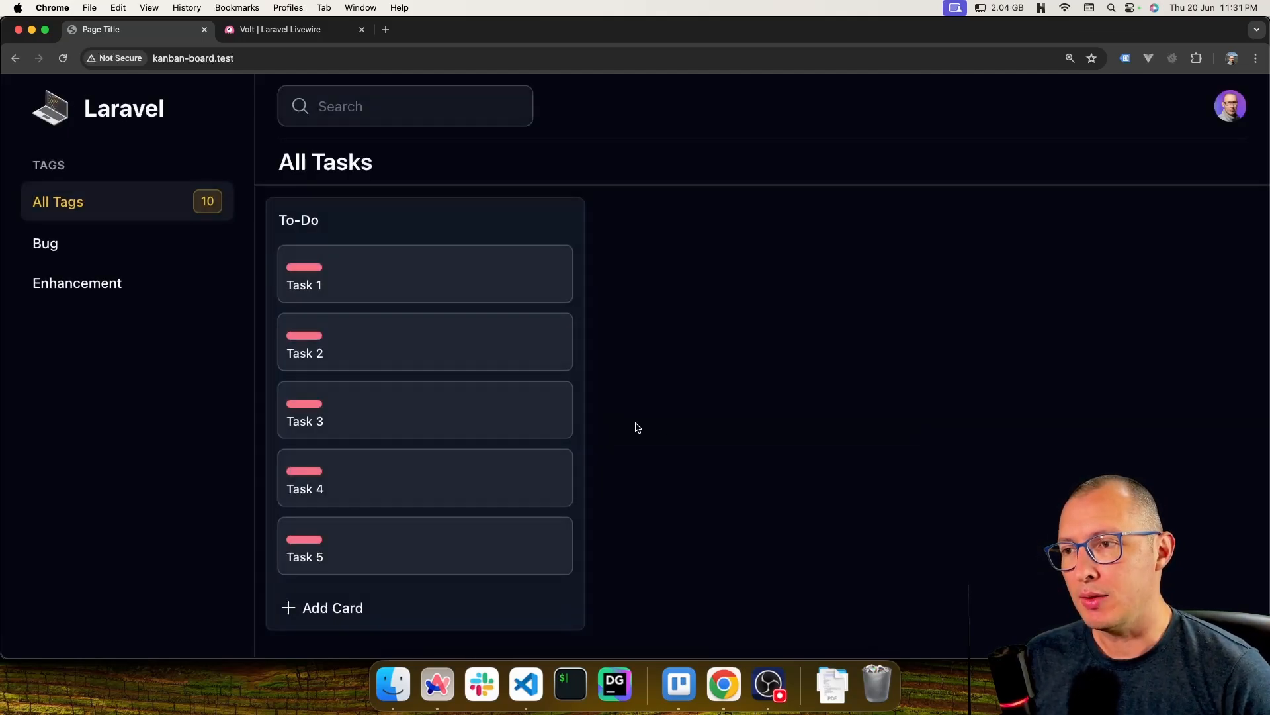
pyautogui.moveTo(663, 428)
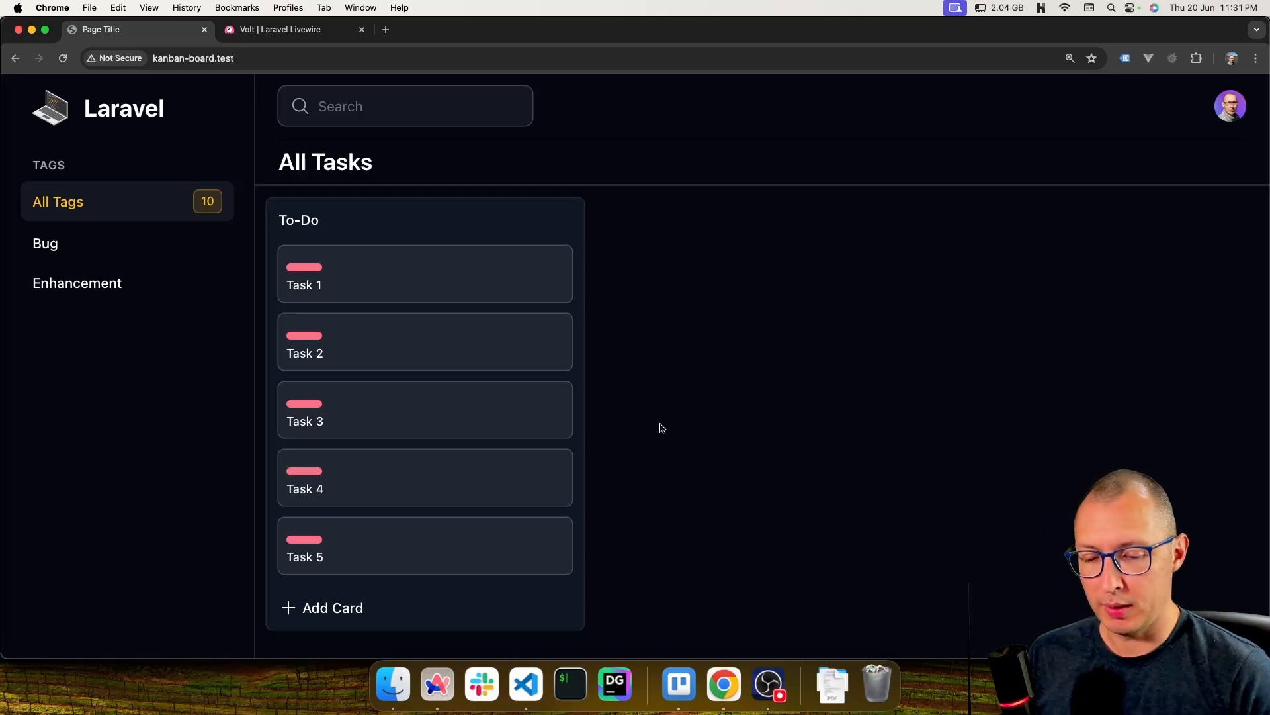
pyautogui.moveTo(396, 285)
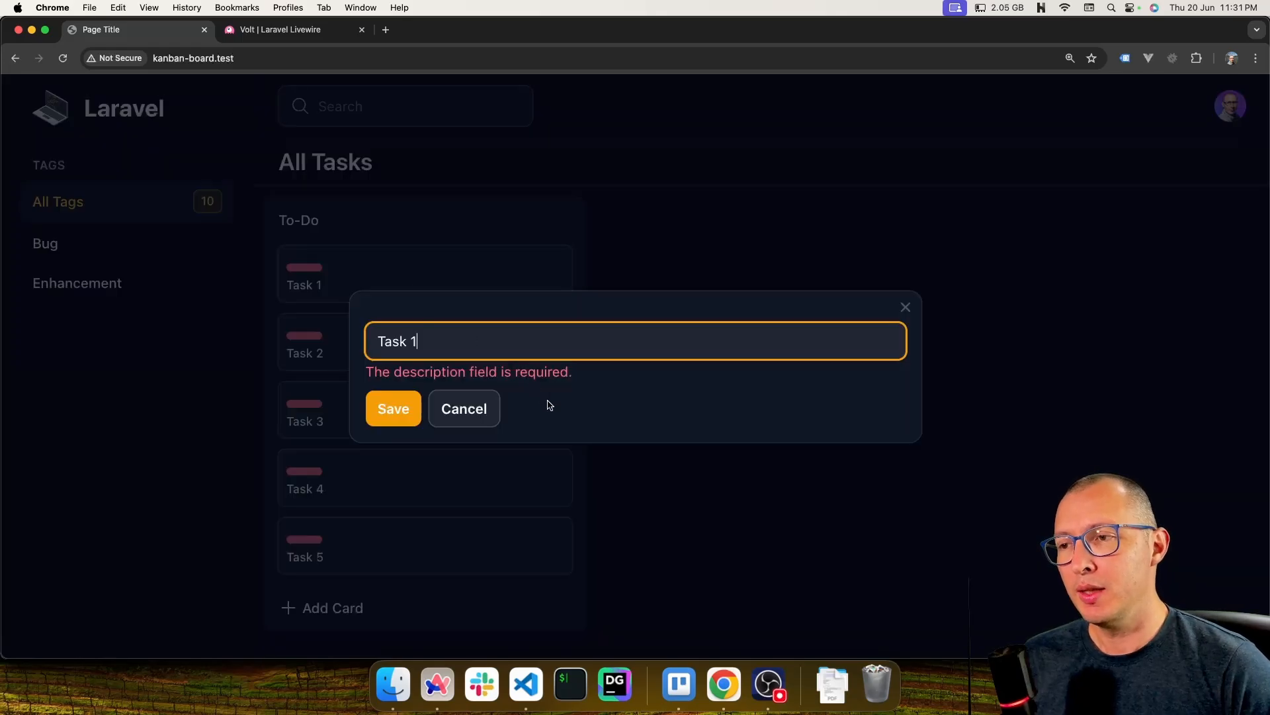
pyautogui.moveTo(371, 372)
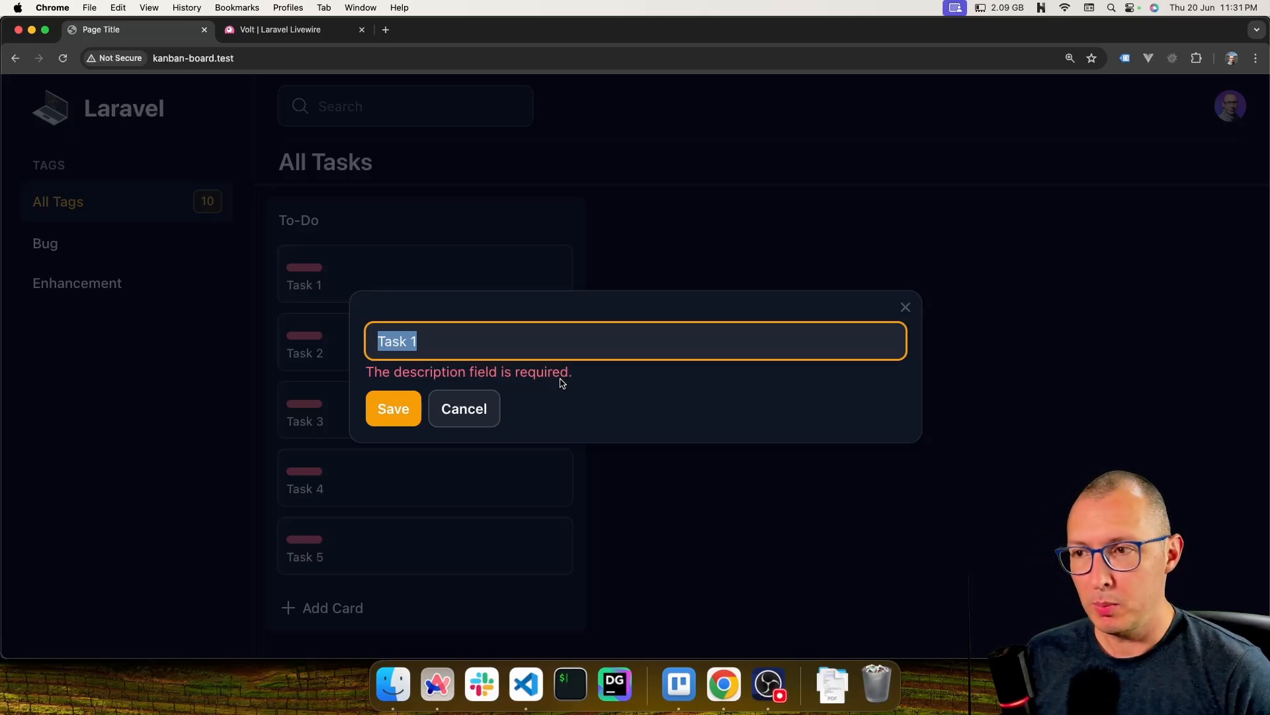
pyautogui.moveTo(607, 477)
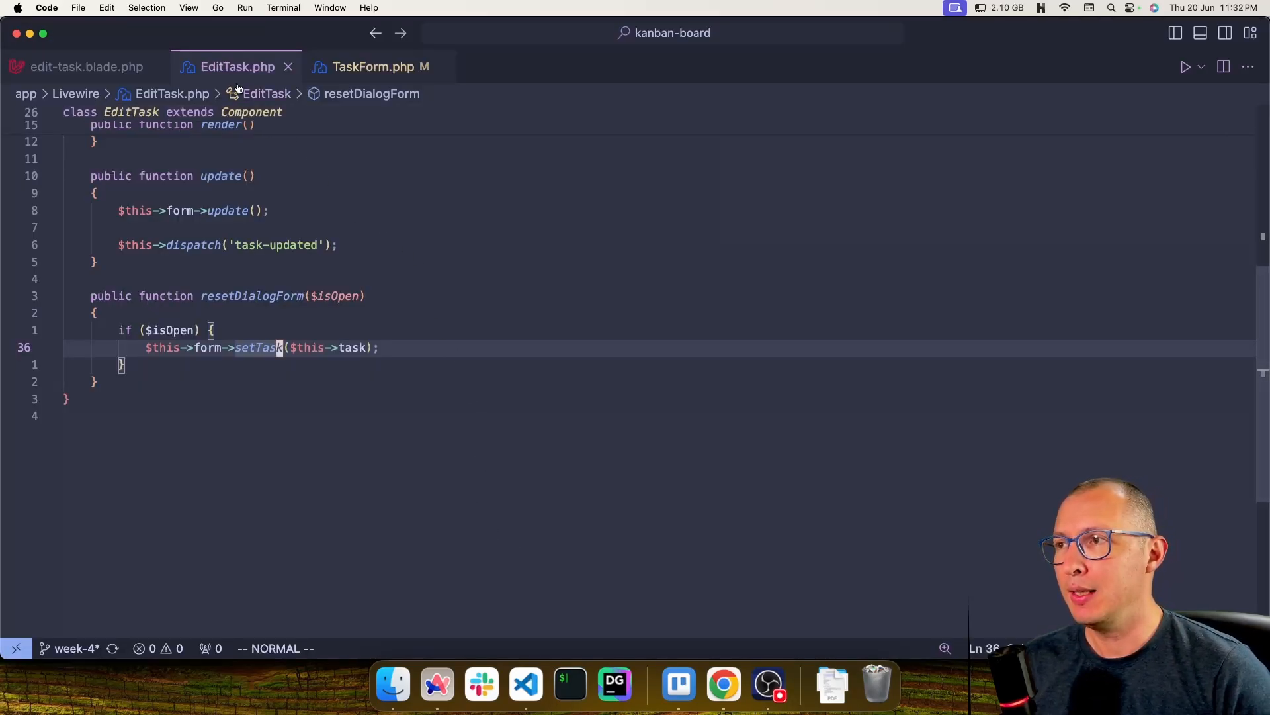
pyautogui.moveTo(443, 282)
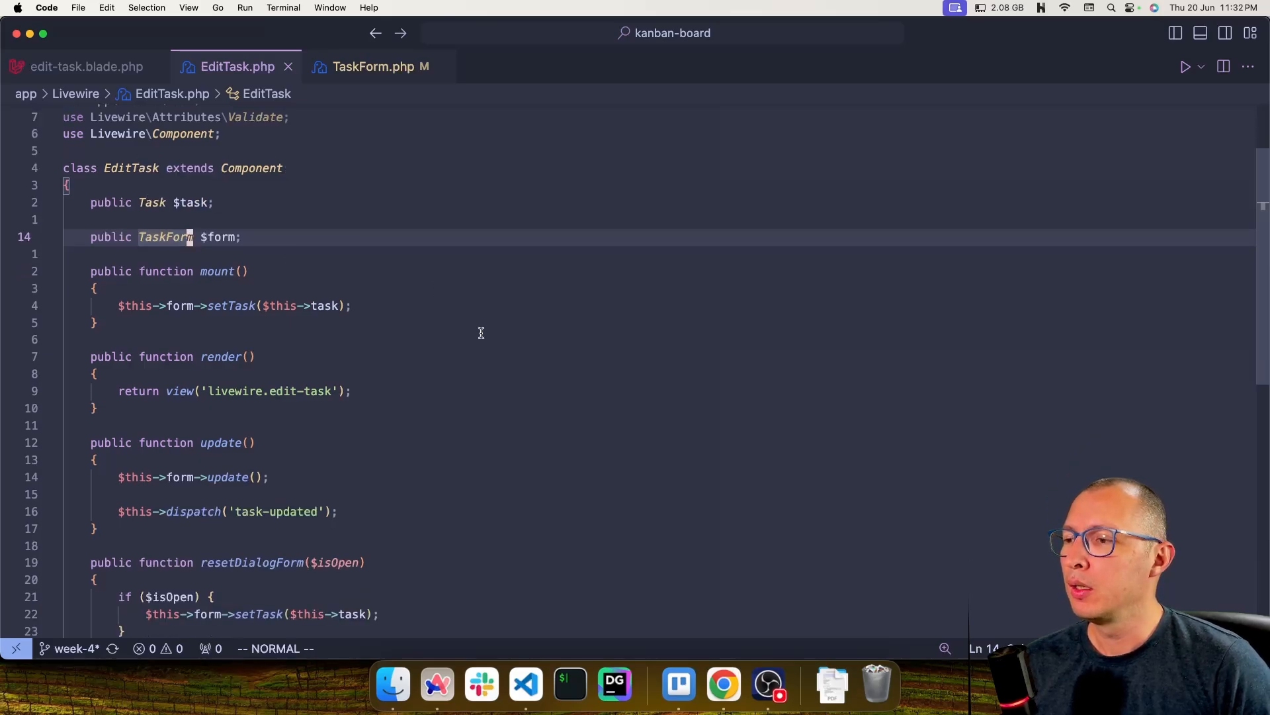
pyautogui.scroll(-3)
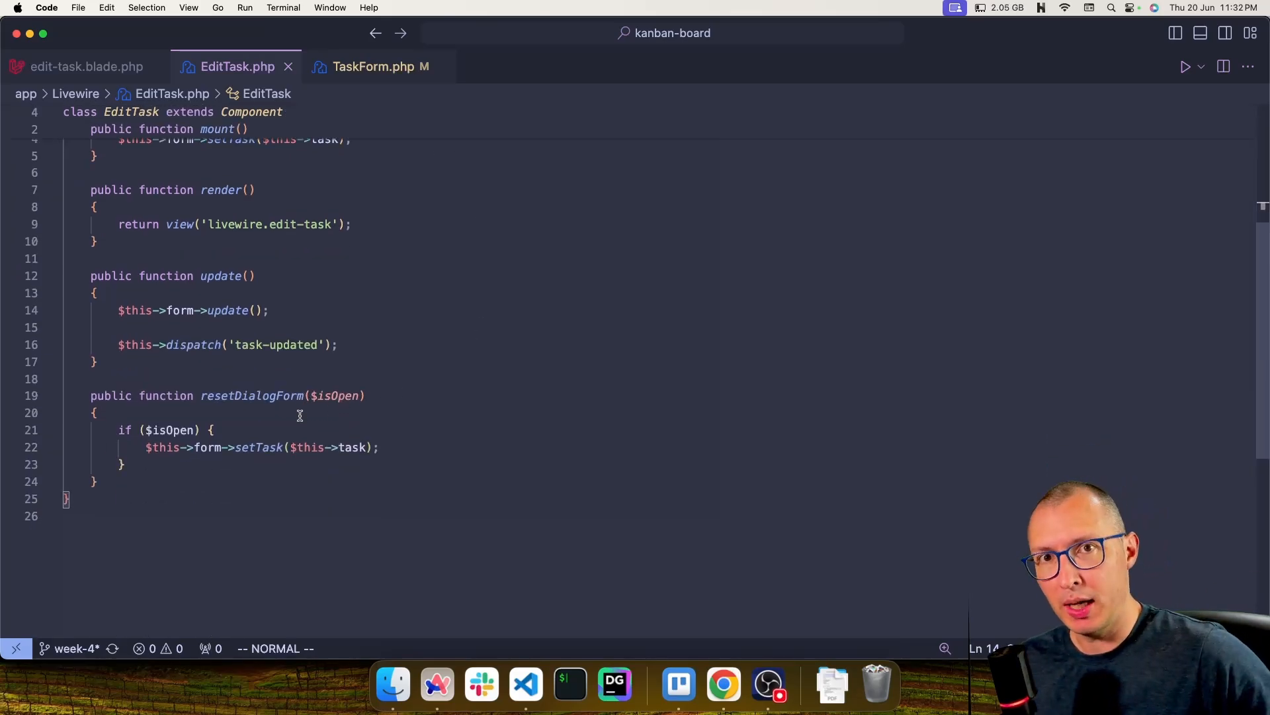
pyautogui.click(266, 396)
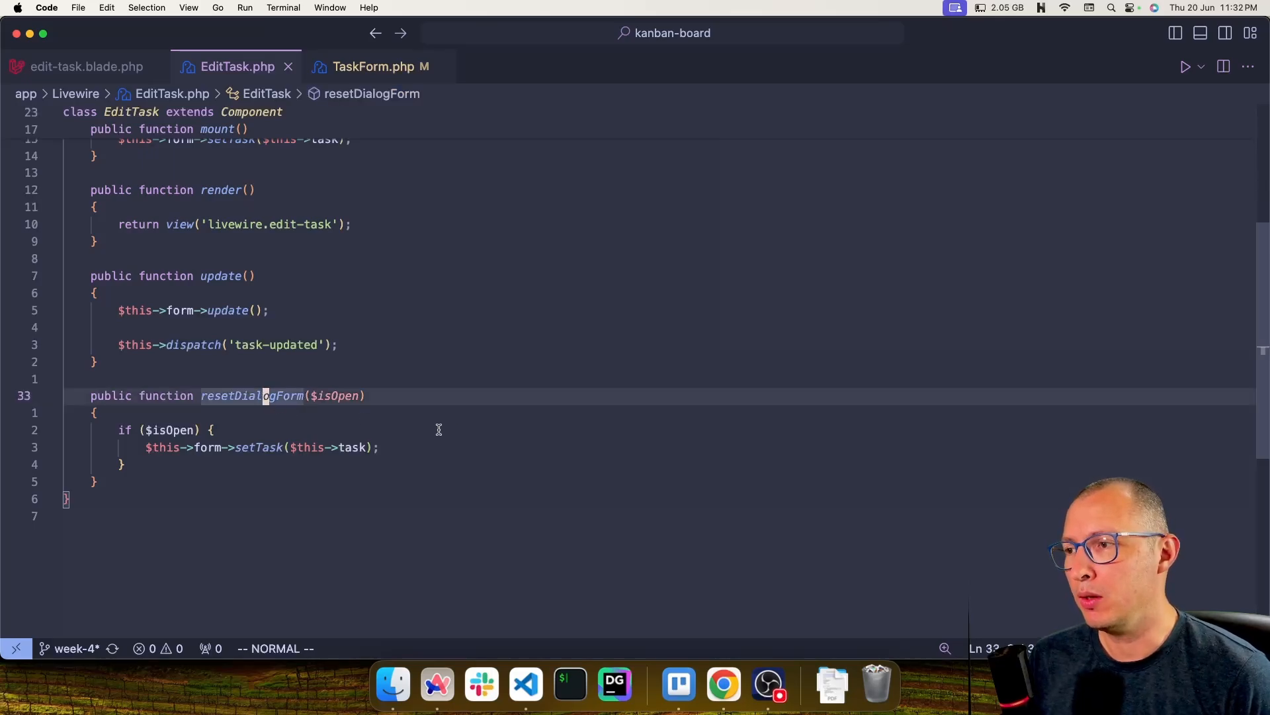
pyautogui.moveTo(365, 473)
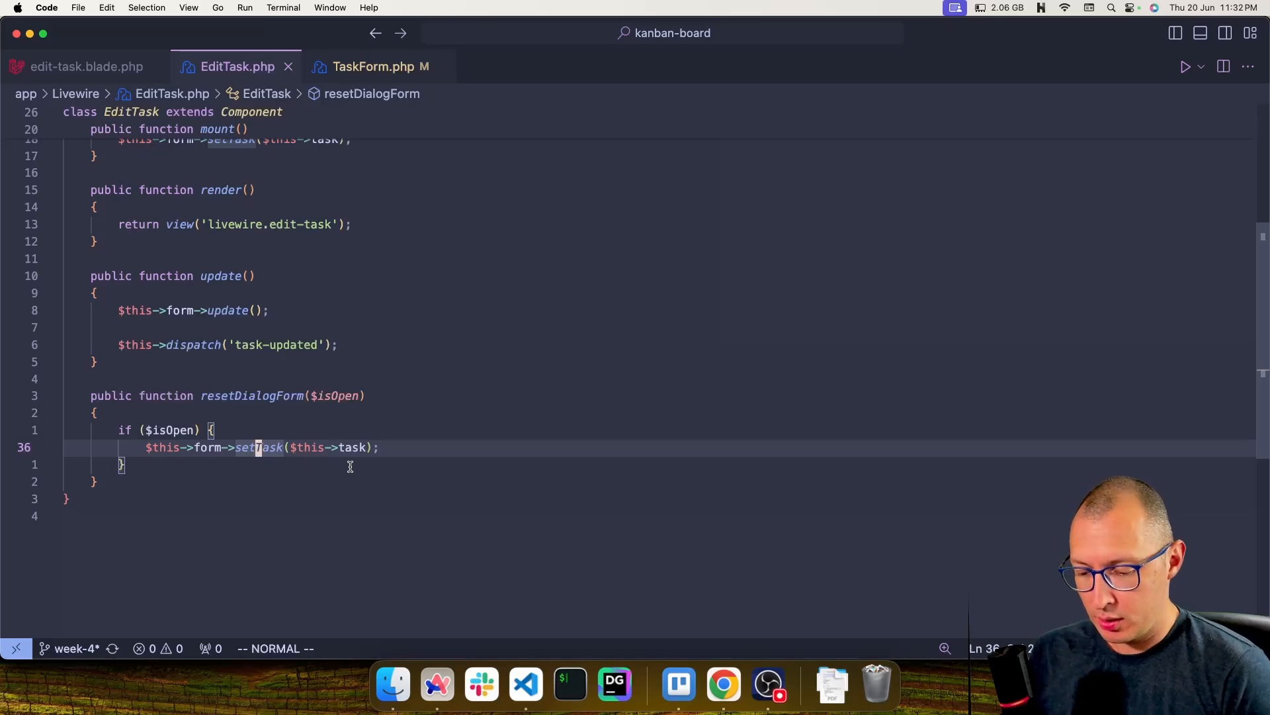
pyautogui.click(380, 67)
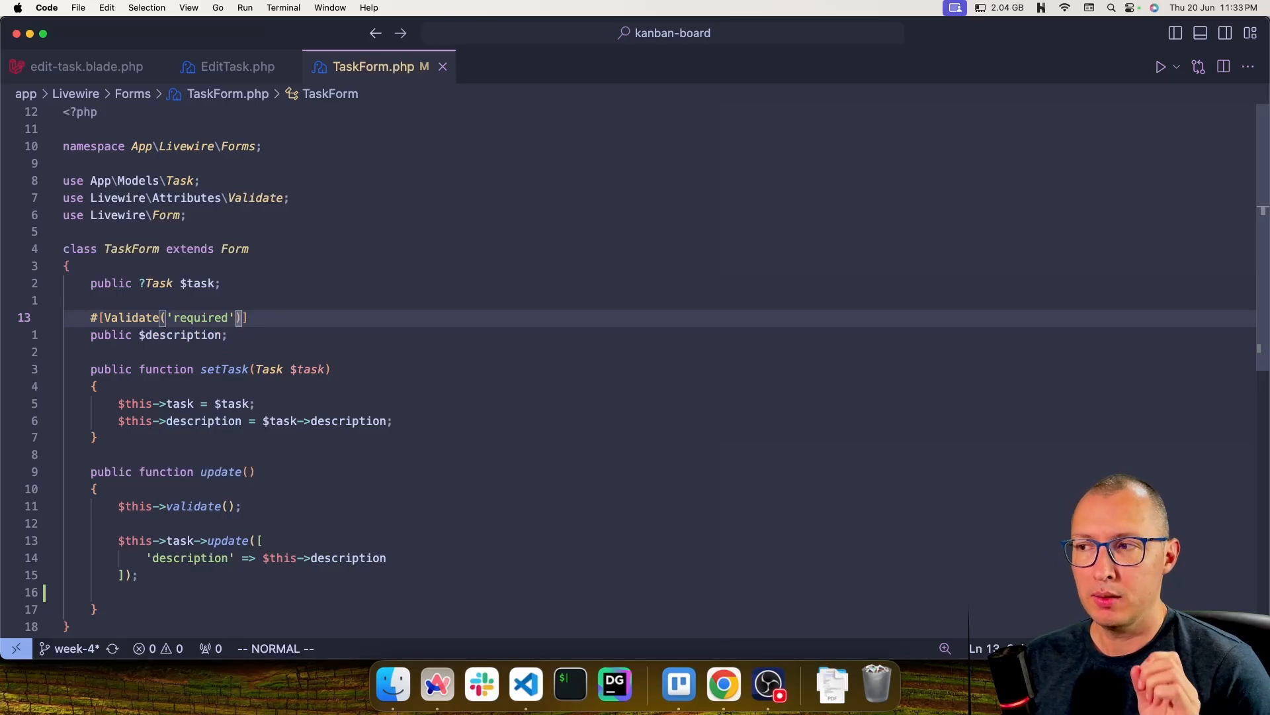
# Step: Add ', onUpdate: false' to the description's #[Validate('required')] attribute in TaskForm.php
pyautogui.press('i')
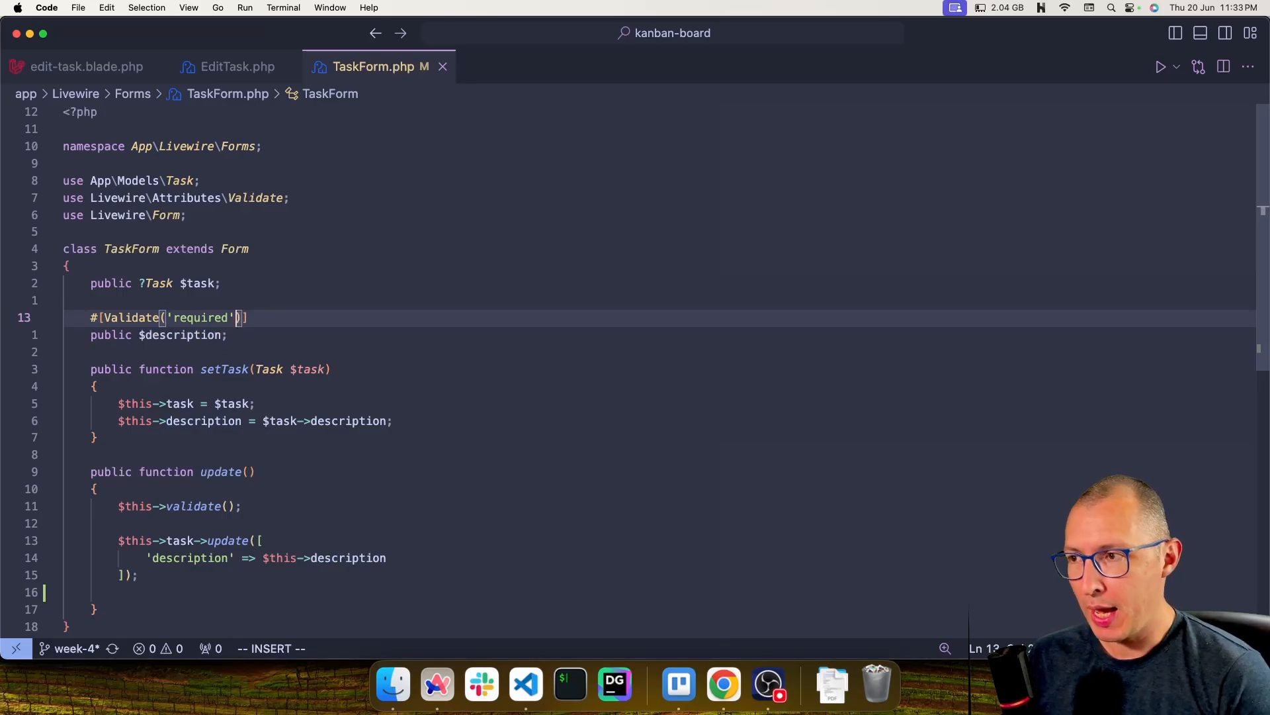
pyautogui.write(', onUpdate: fals')
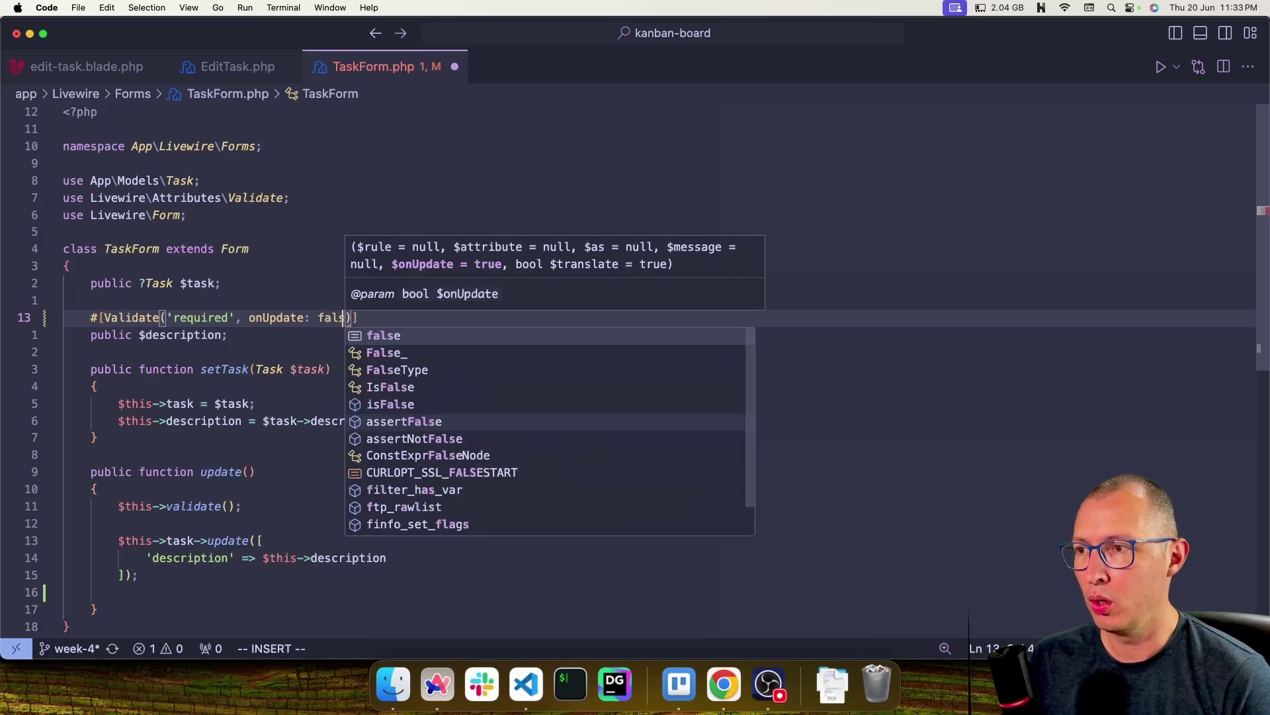
pyautogui.press('Escape')
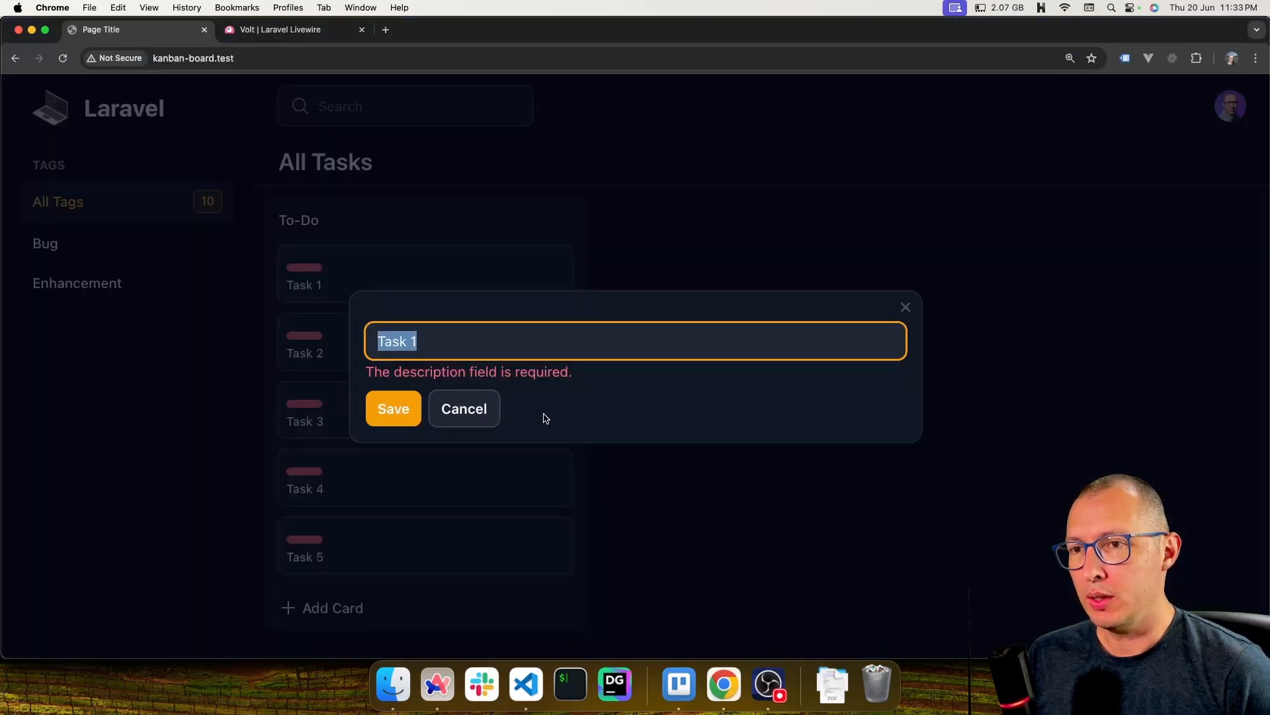
# Step: Close the current dialog, reopen Task 1 and clear its description
pyautogui.click(526, 684)
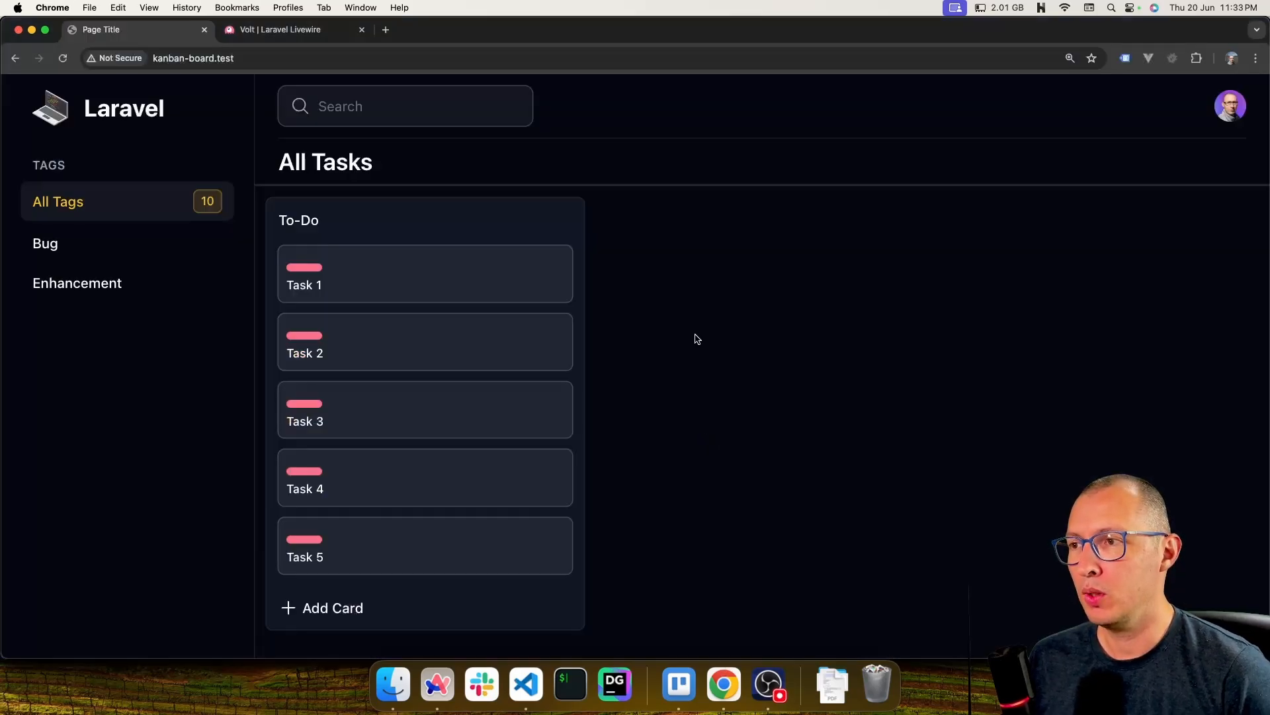
pyautogui.moveTo(404, 284)
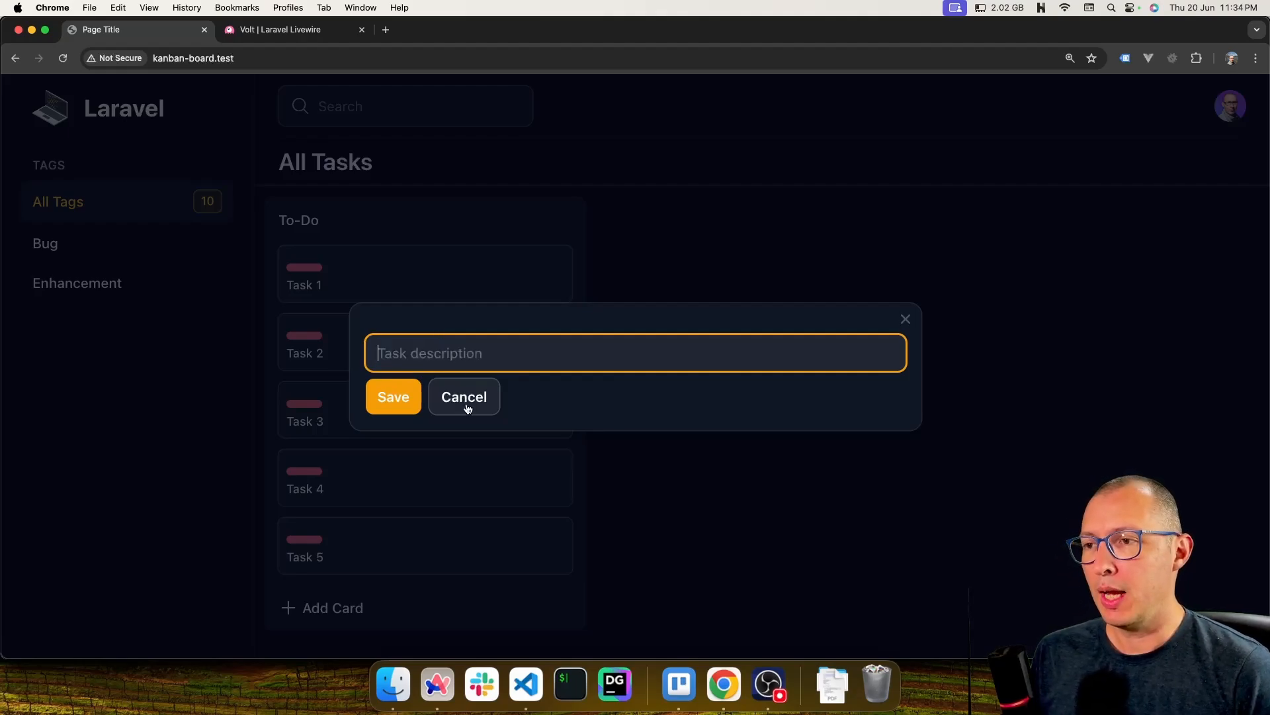
pyautogui.click(464, 396)
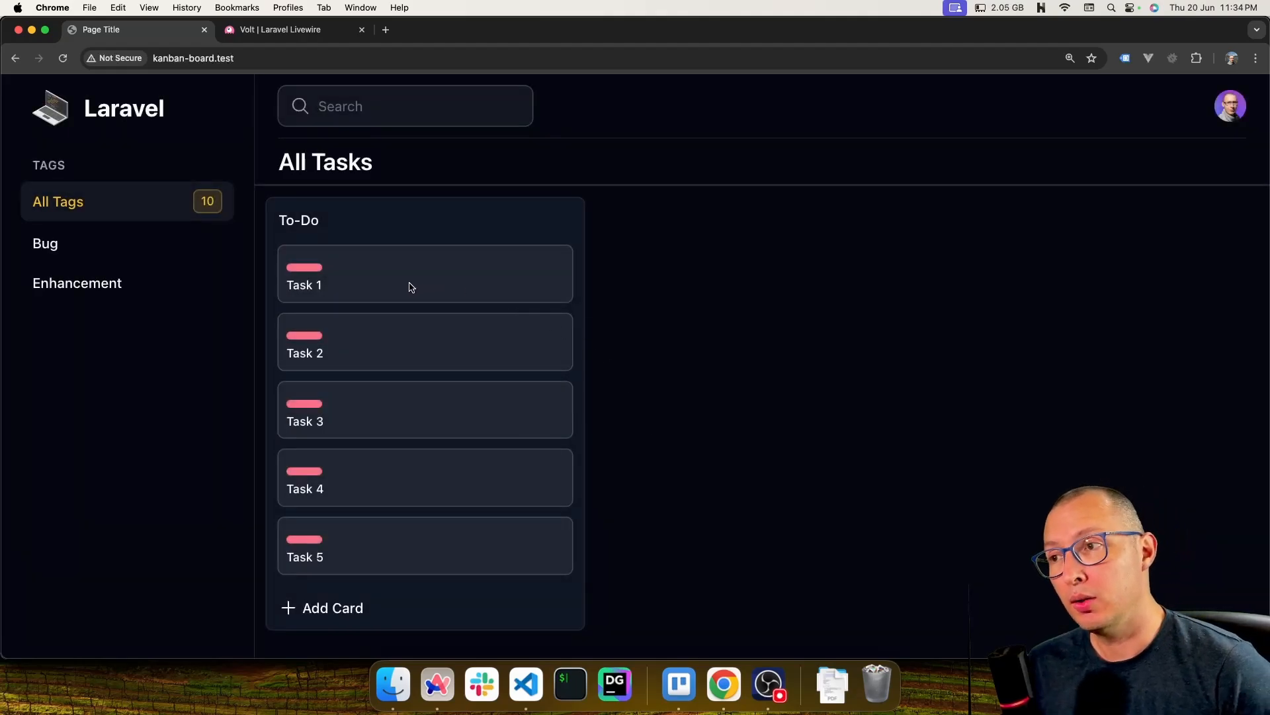
pyautogui.click(411, 284)
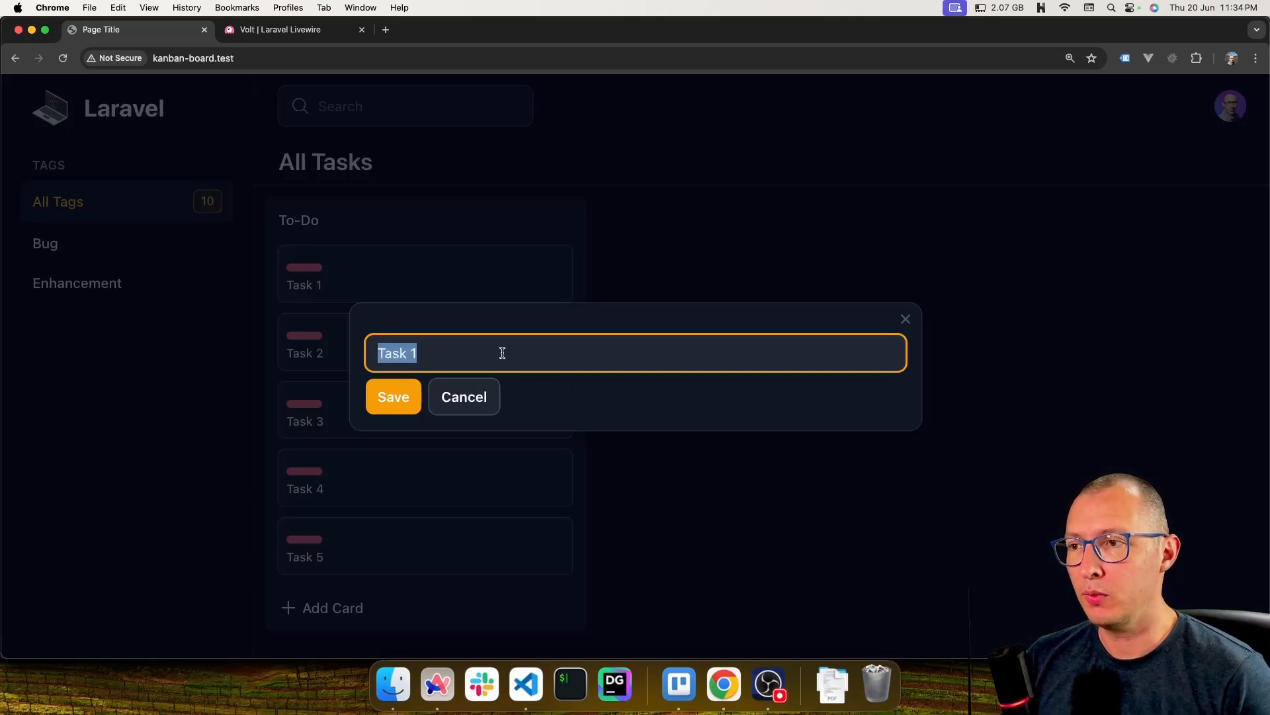
pyautogui.press('Backspace')
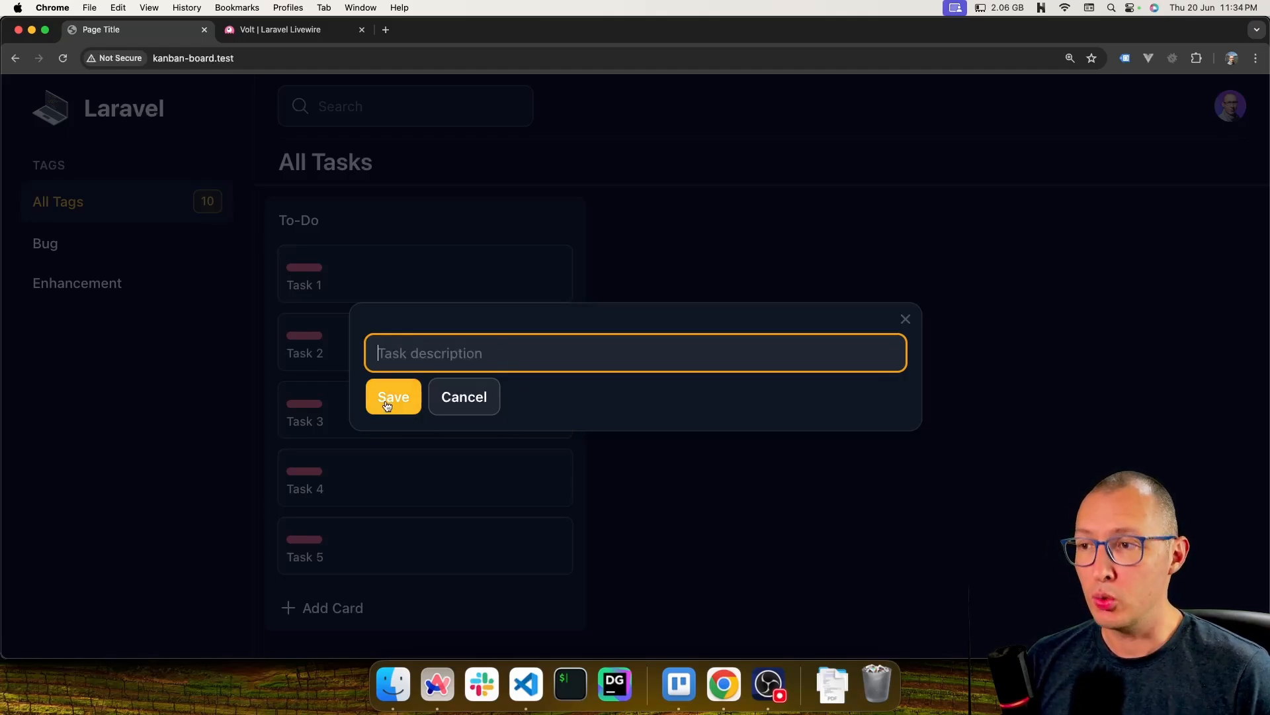
# Step: Save the empty description, cancel, and reopen Task 1 to see the error persist
pyautogui.click(393, 396)
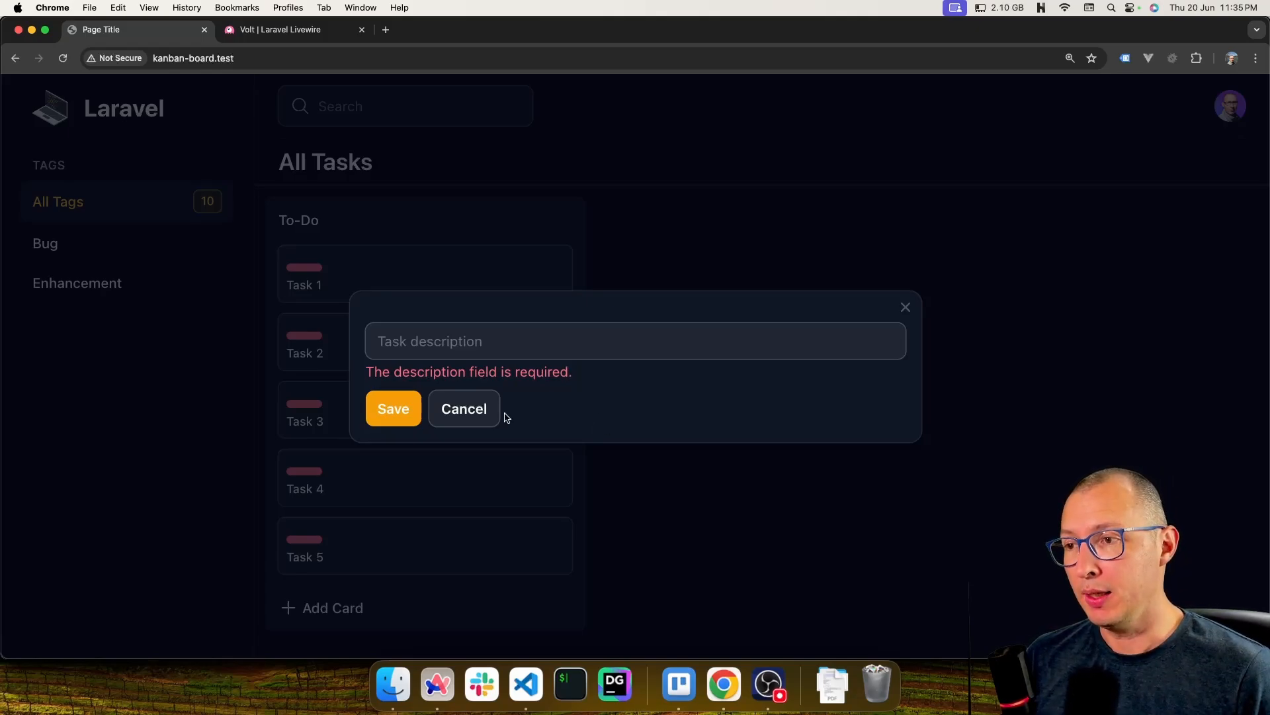
pyautogui.click(464, 409)
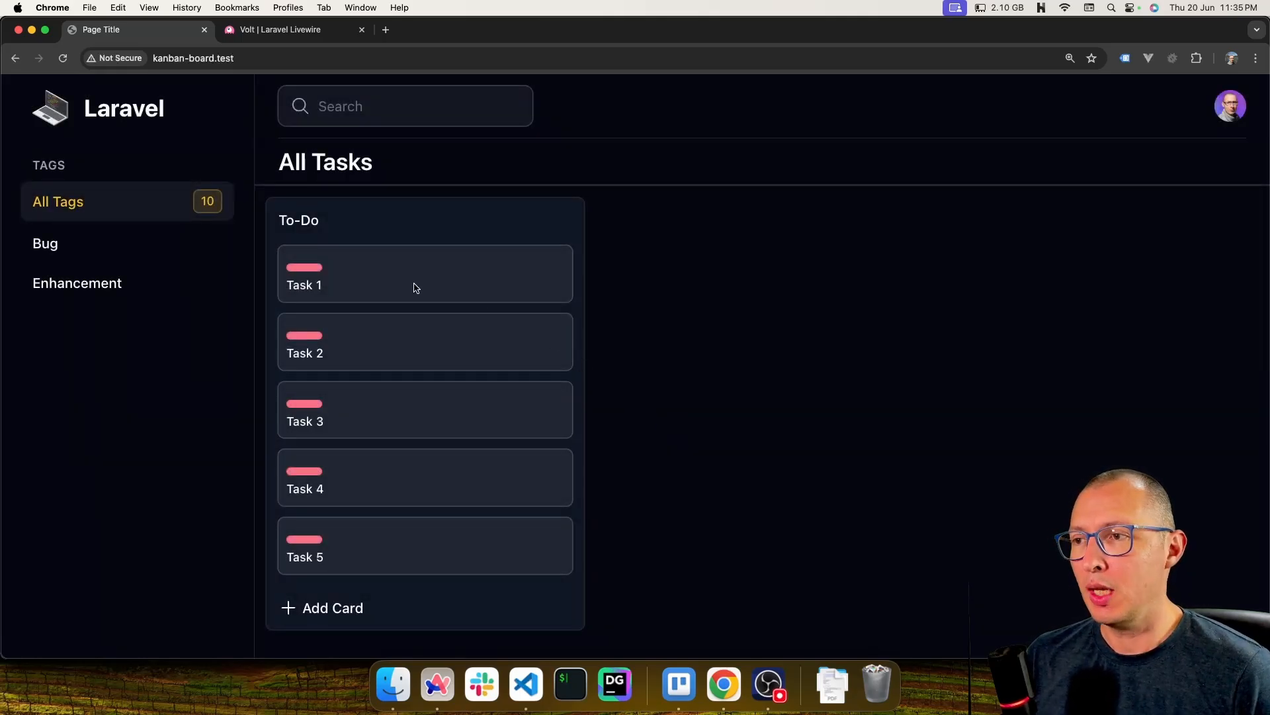
pyautogui.click(330, 285)
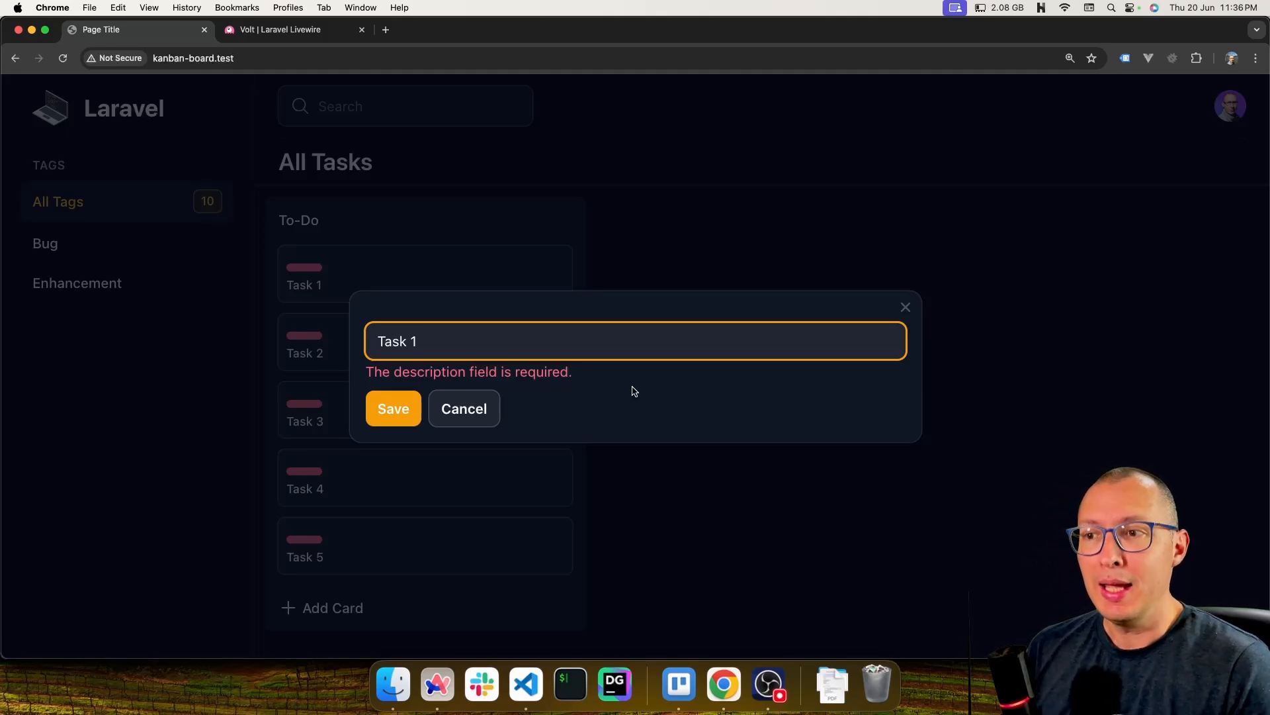
pyautogui.moveTo(643, 430)
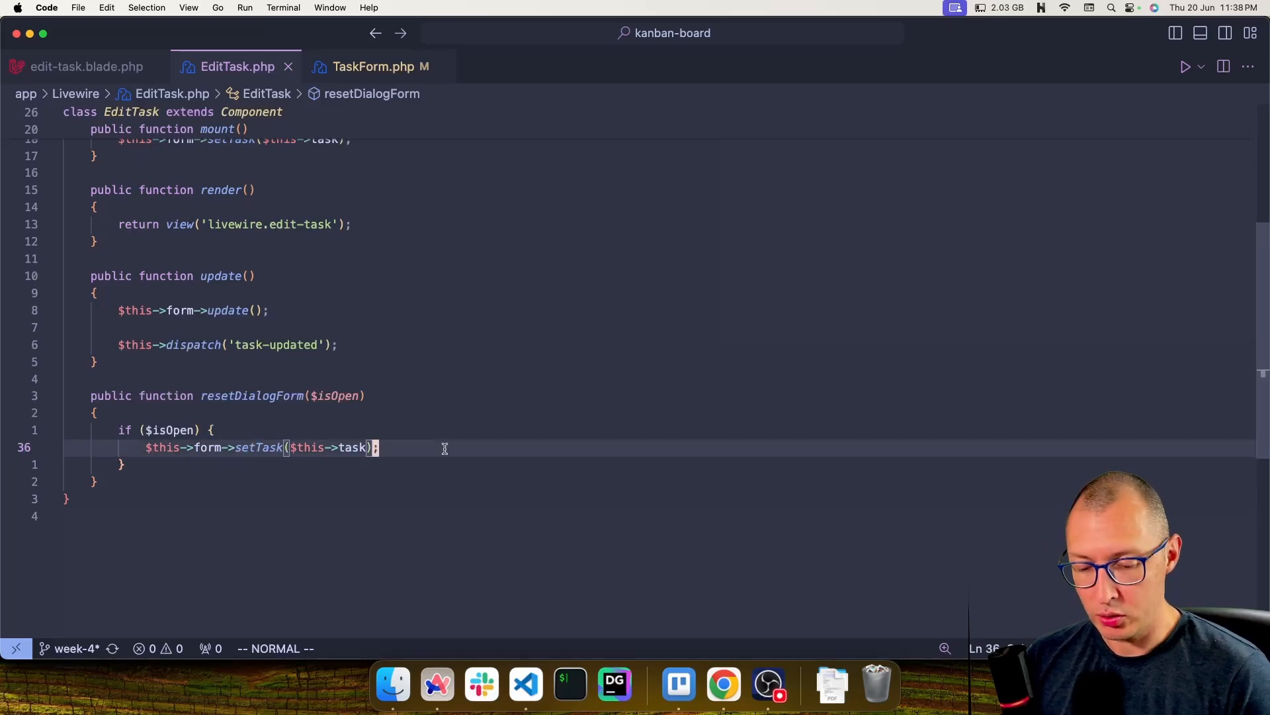
# Step: Add $this->form->resetErrorBag(); inside resetDialogForm's if block in EditTask.php
pyautogui.write('$this')
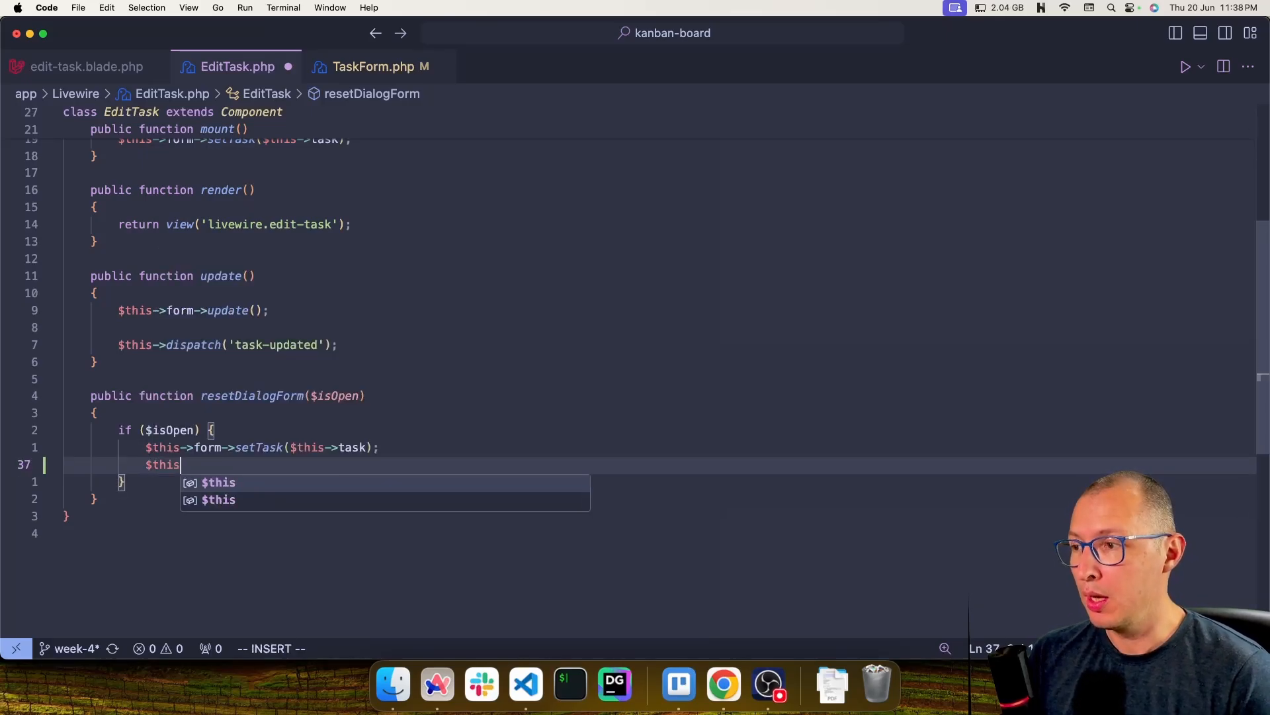
pyautogui.write('->form-')
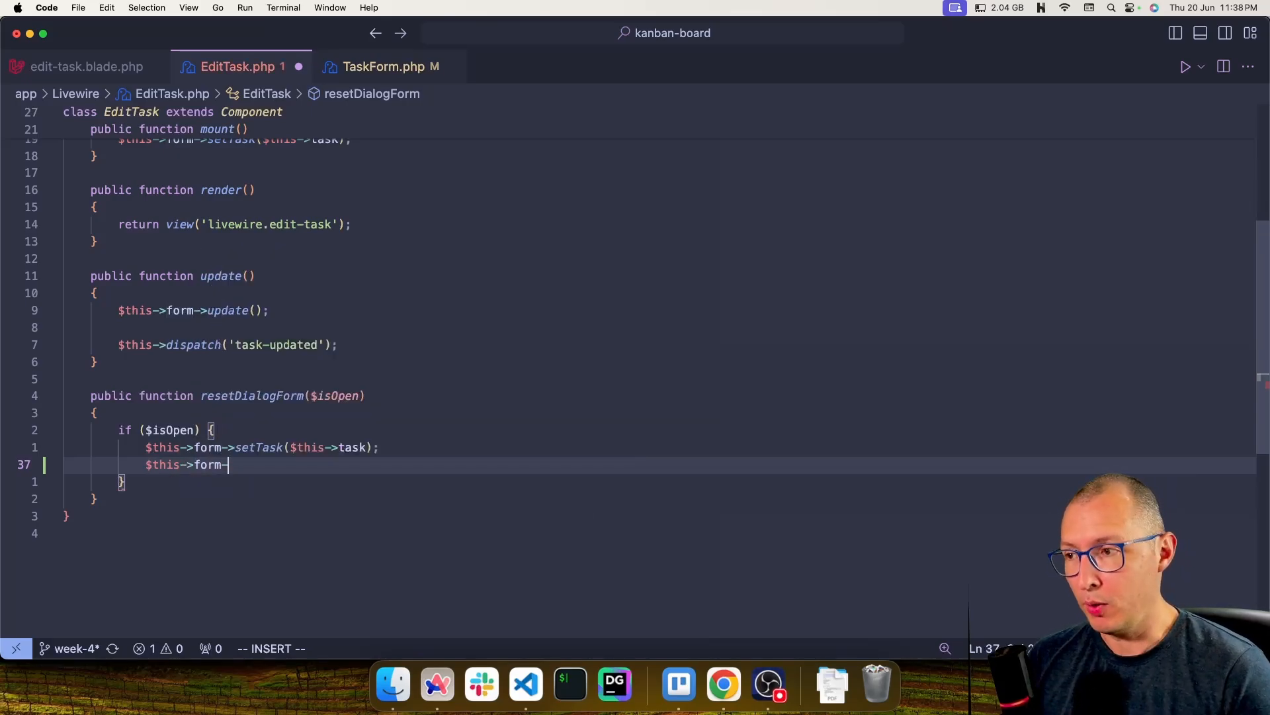
pyautogui.write('re')
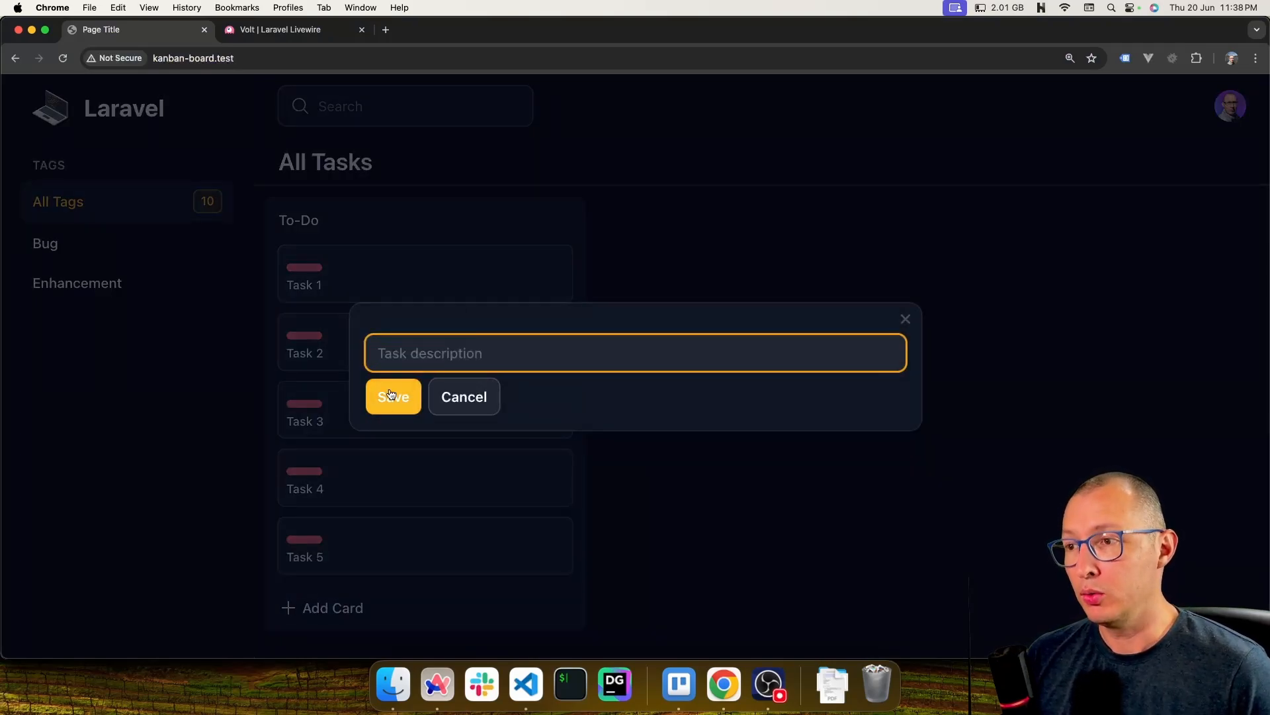
# Step: Save Task 1 with an empty description to show the required error, then cancel the dialog
pyautogui.click(393, 397)
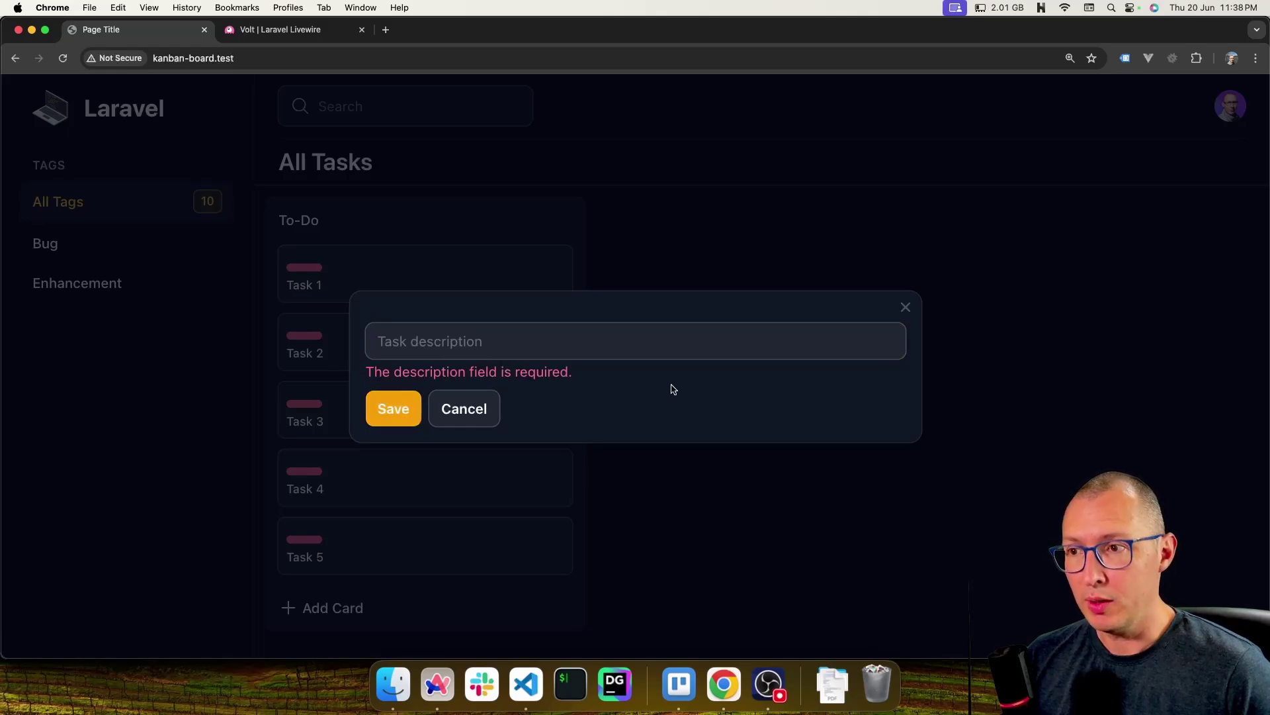
pyautogui.moveTo(482, 413)
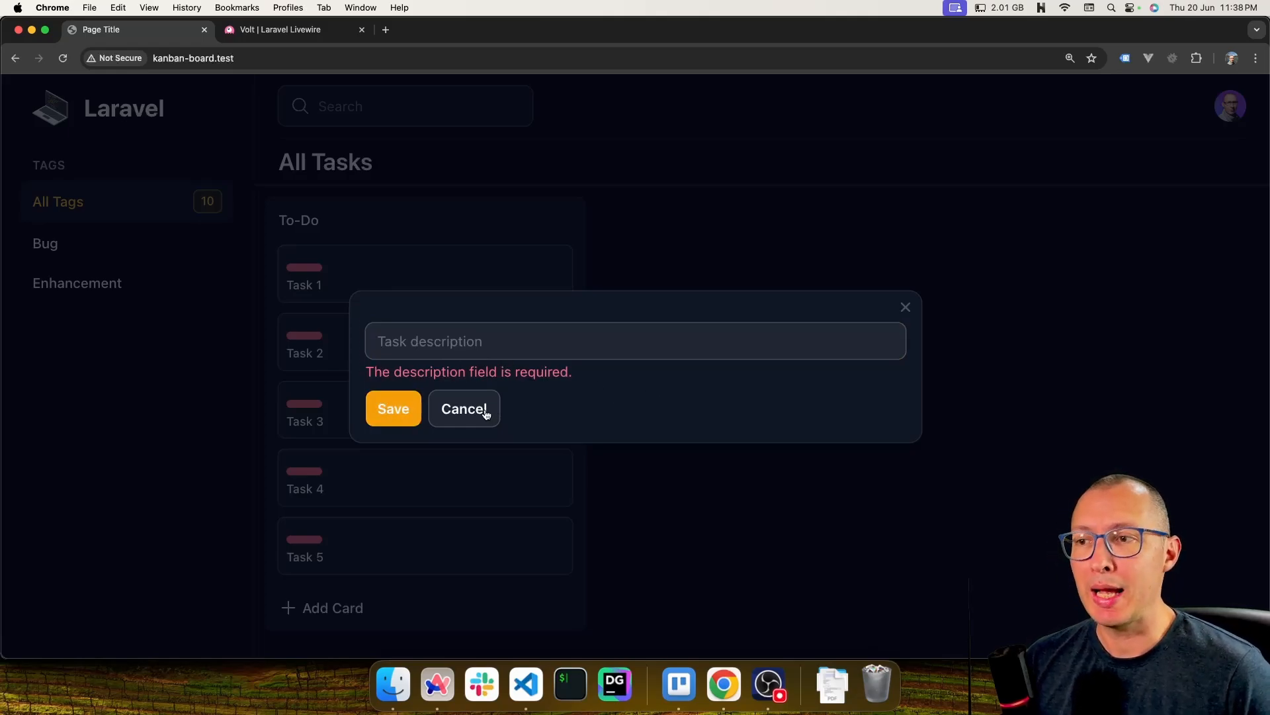
pyautogui.click(464, 409)
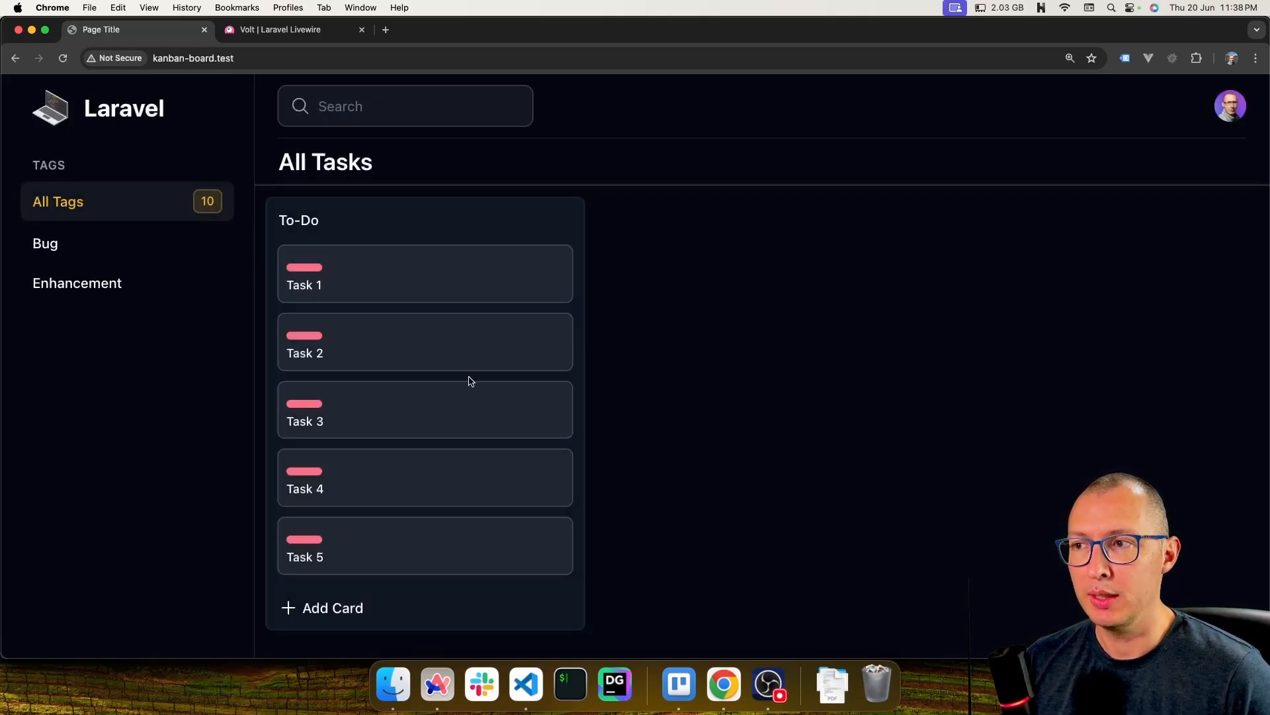
pyautogui.click(330, 278)
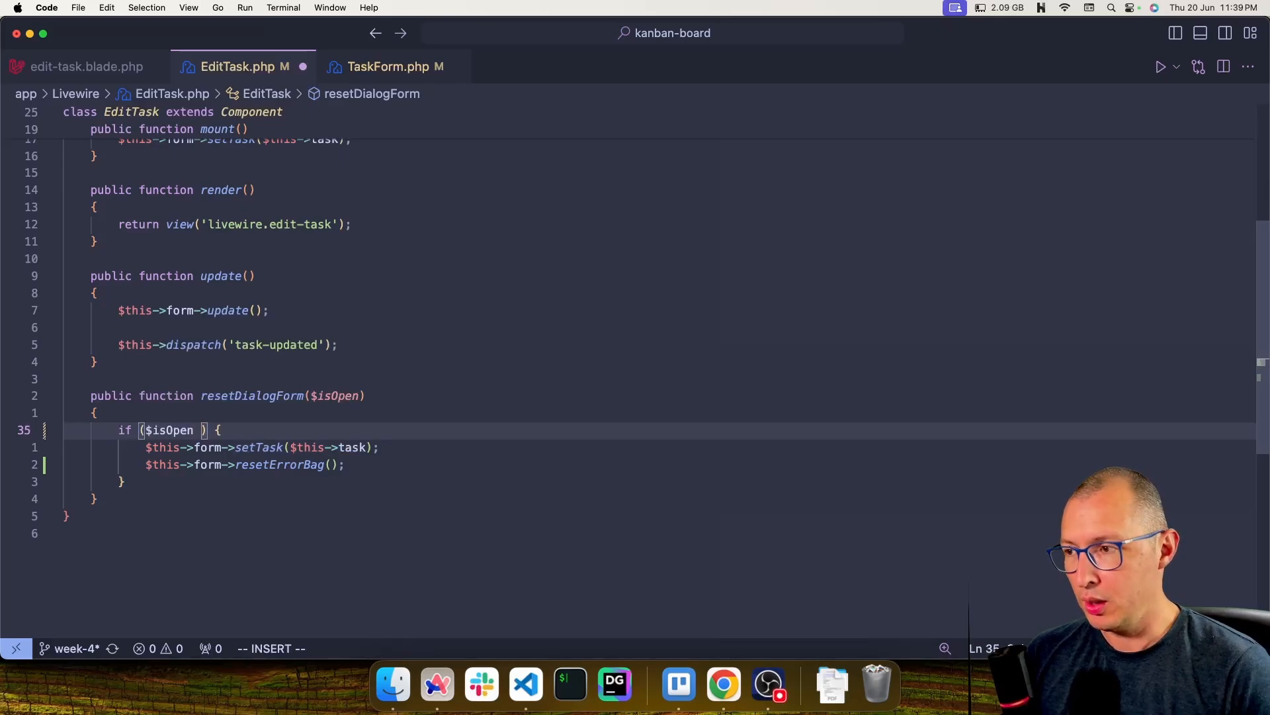
# Step: Change resetDialogForm's condition to if ($isOpen == false) and save EditTask.php
pyautogui.write('==')
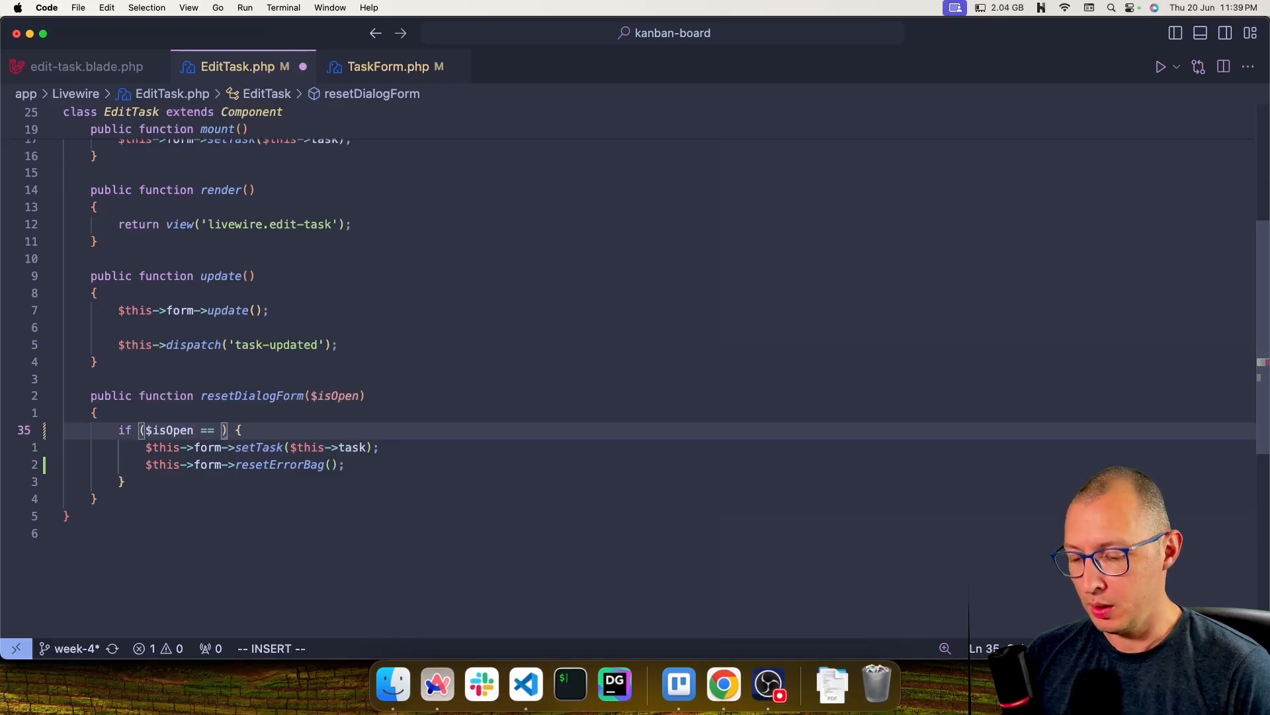
pyautogui.write('false')
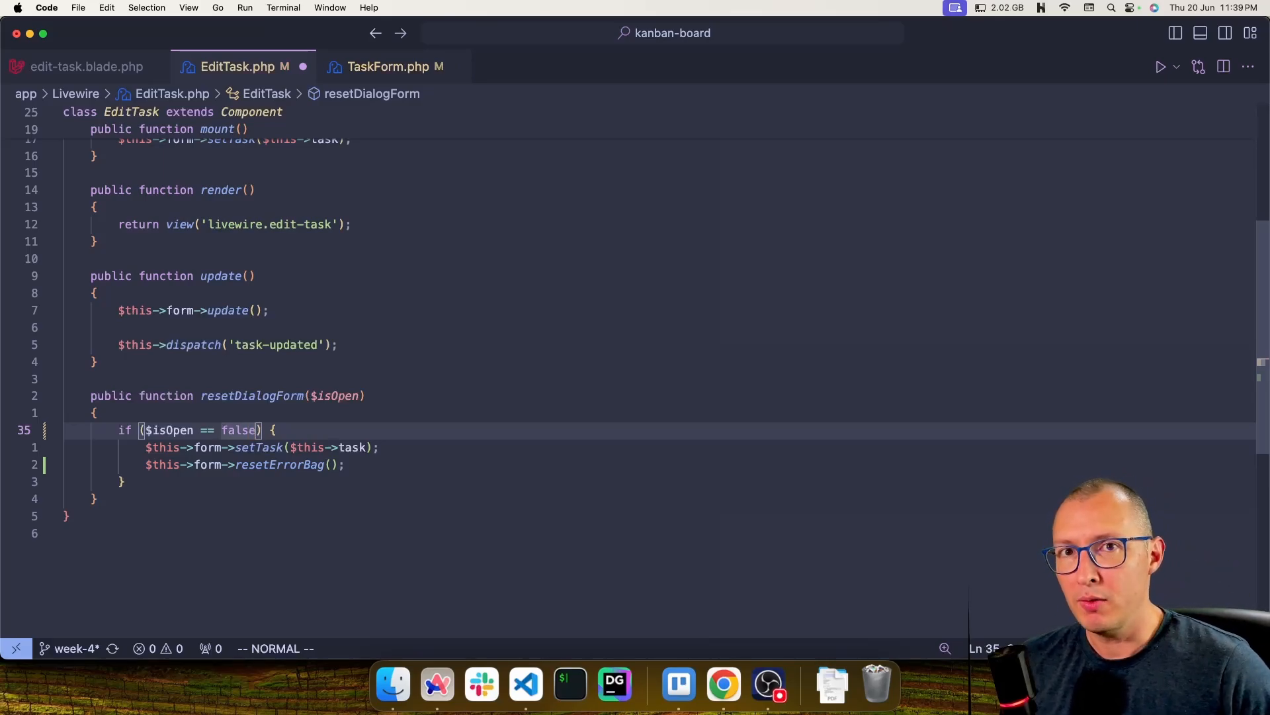
pyautogui.press('cmd+s')
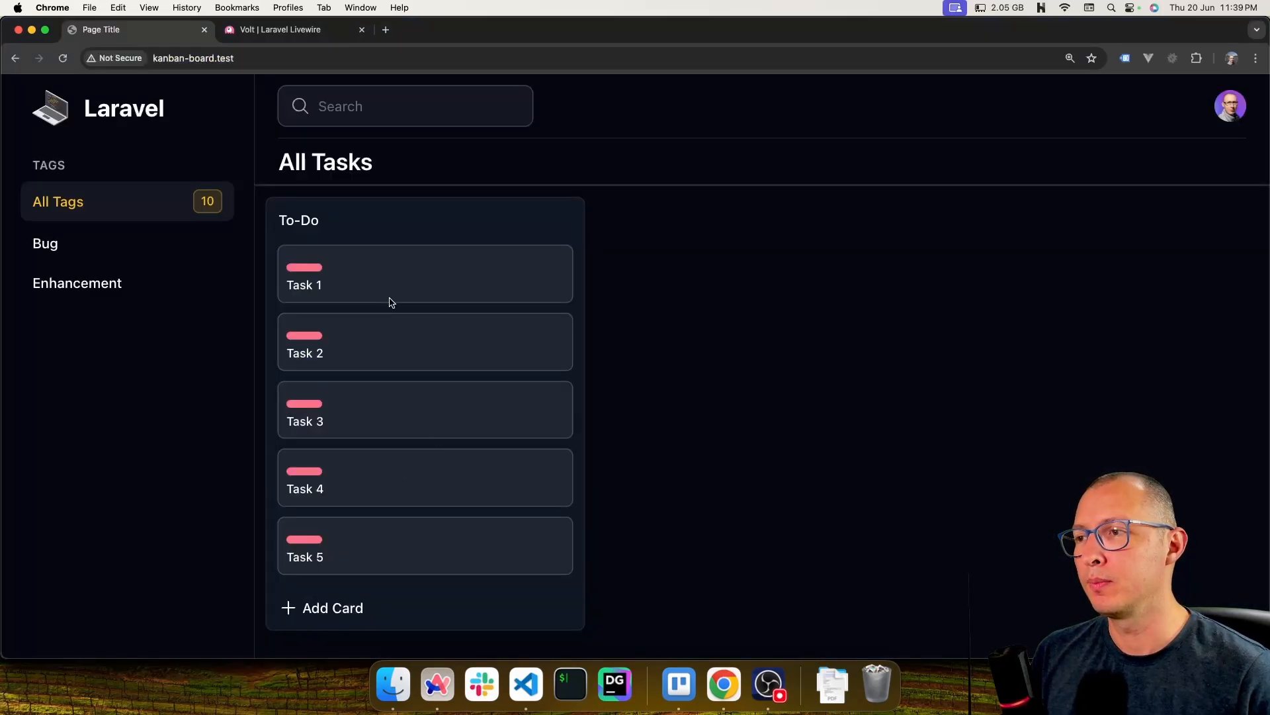
# Step: Open Task 1, save an empty description to trigger the required error, then cancel
pyautogui.click(322, 608)
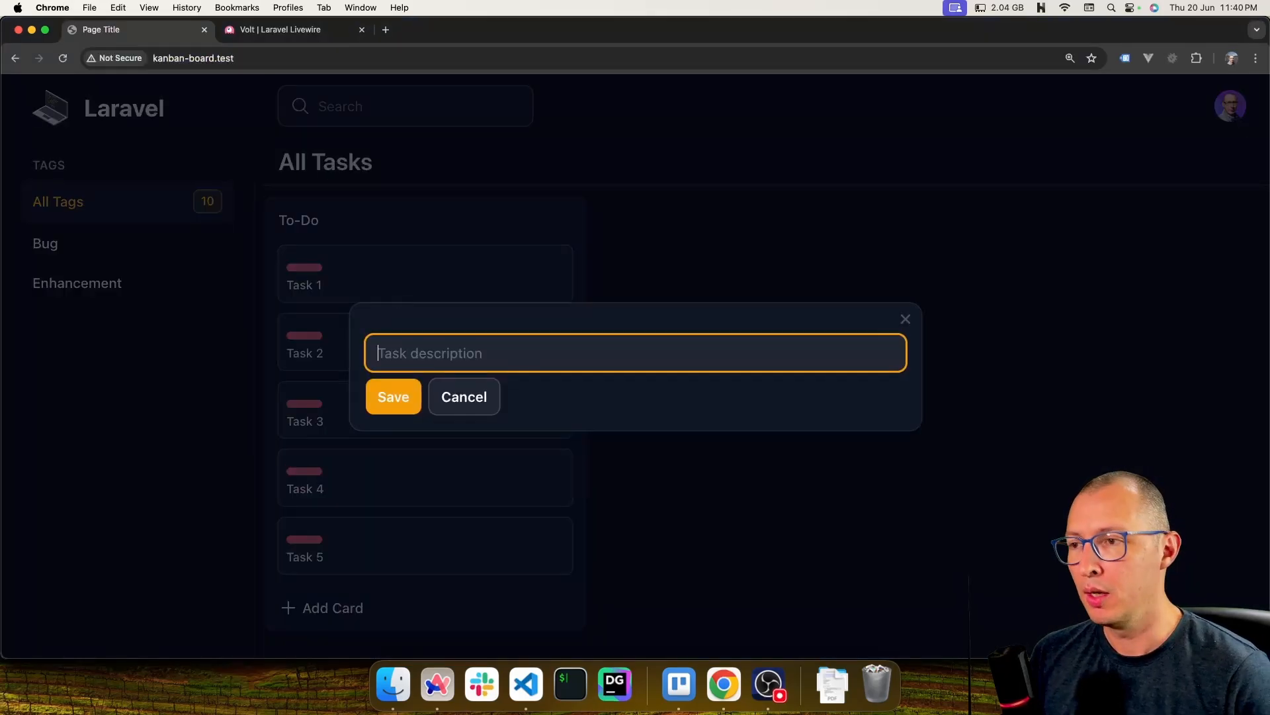
pyautogui.click(393, 397)
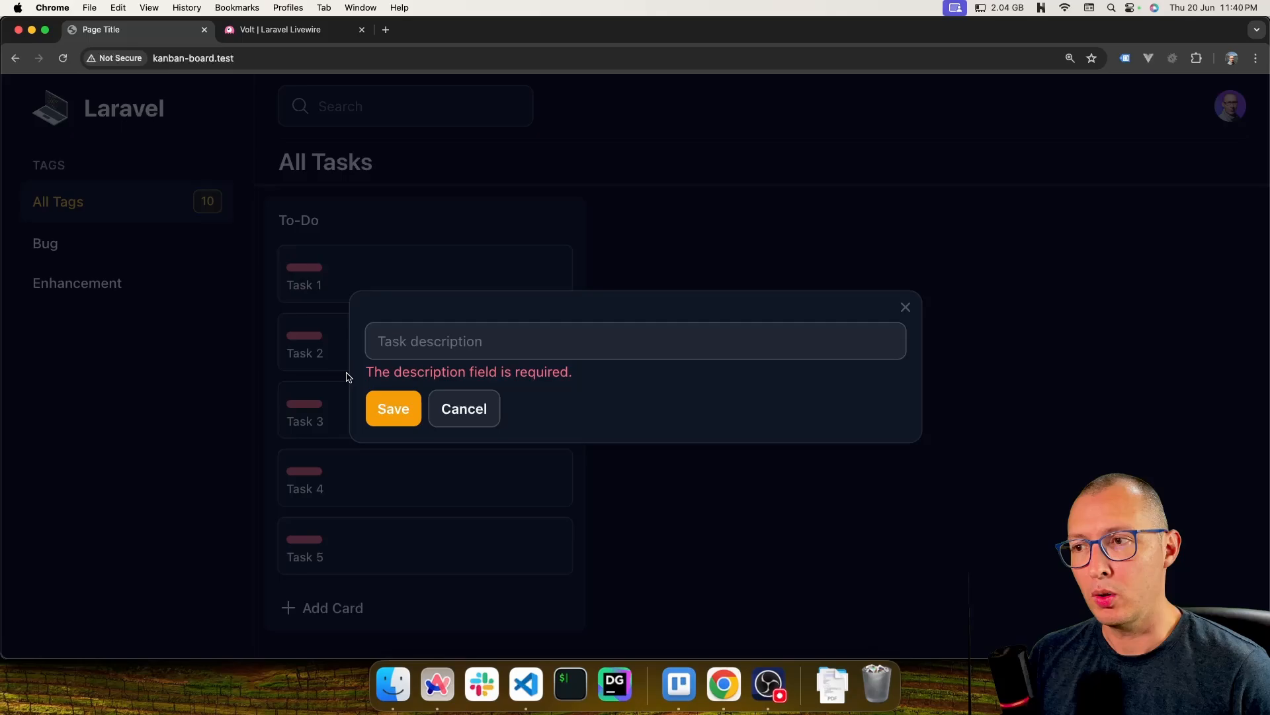
pyautogui.moveTo(483, 416)
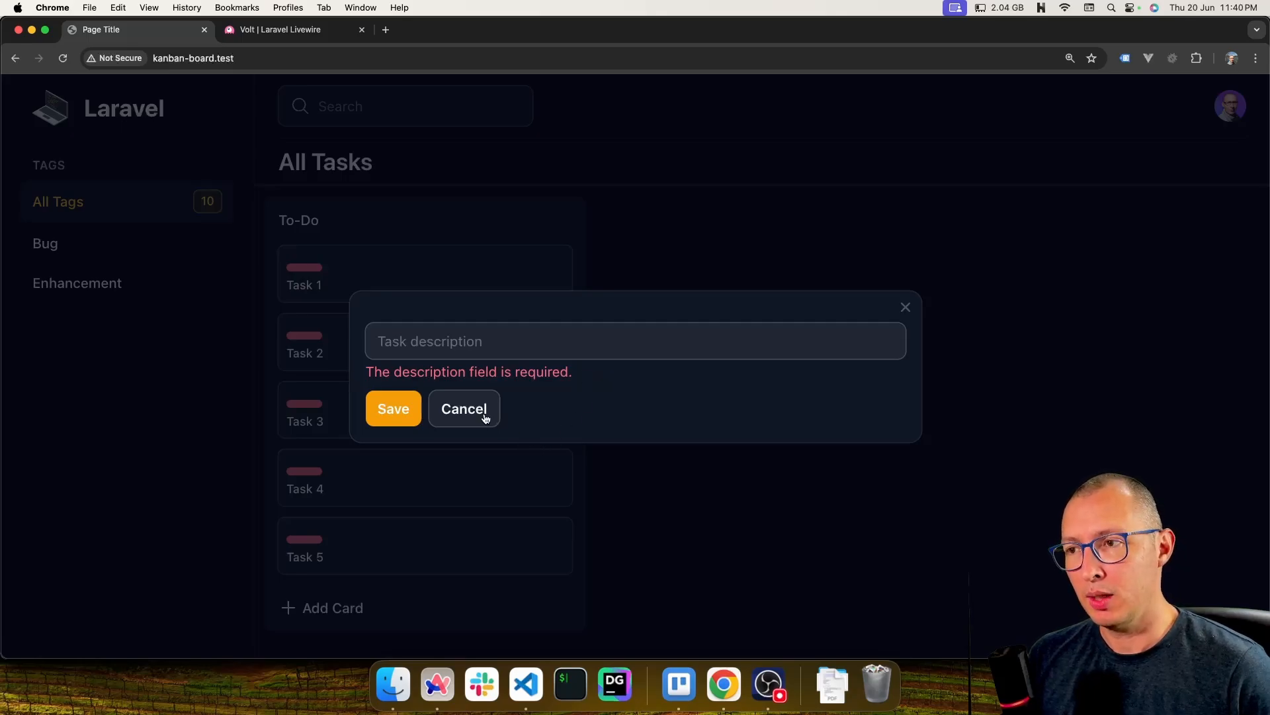
pyautogui.click(464, 408)
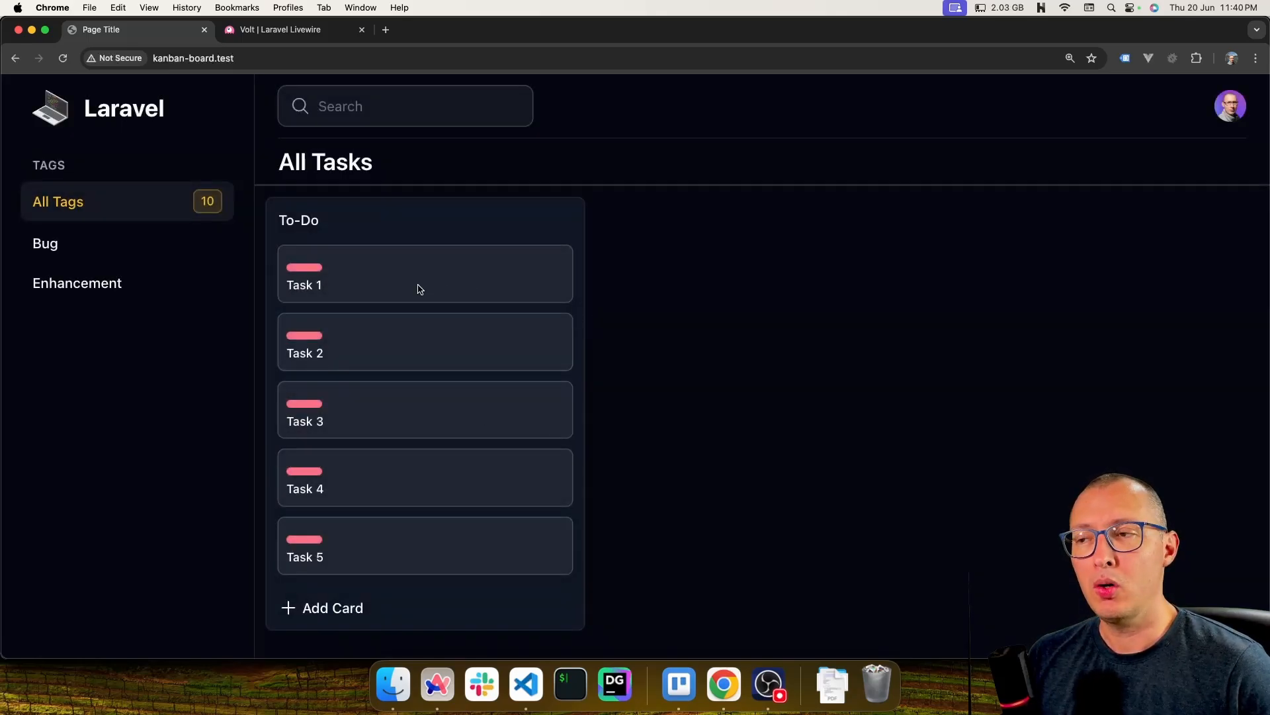